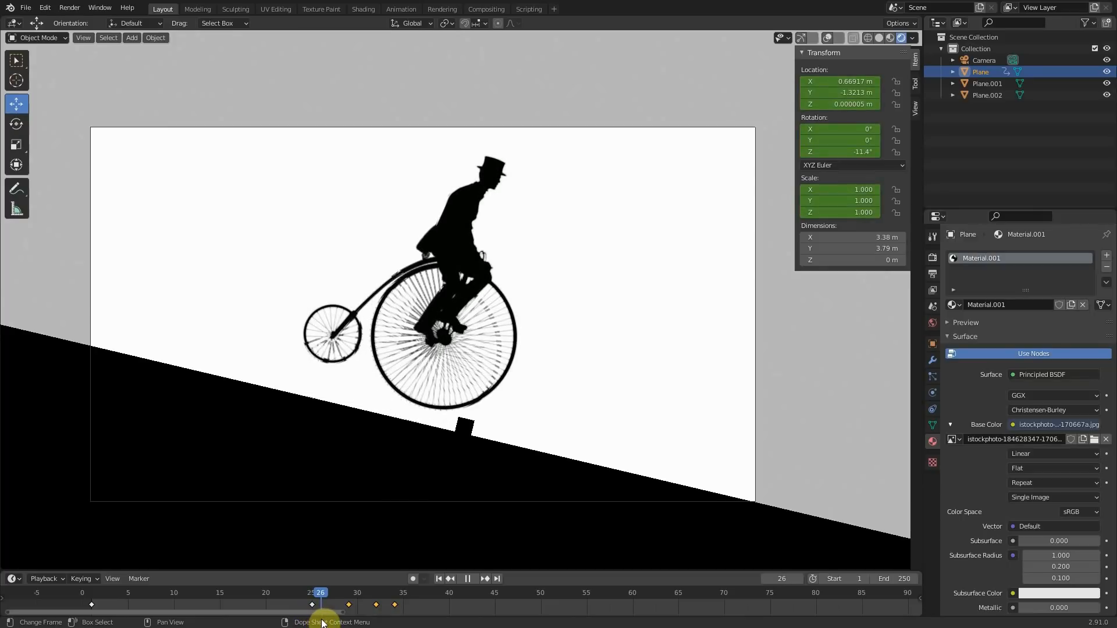
Step: Scrub the penny-farthing animation forward until the bike tips over
drag(320, 592, 366, 592)
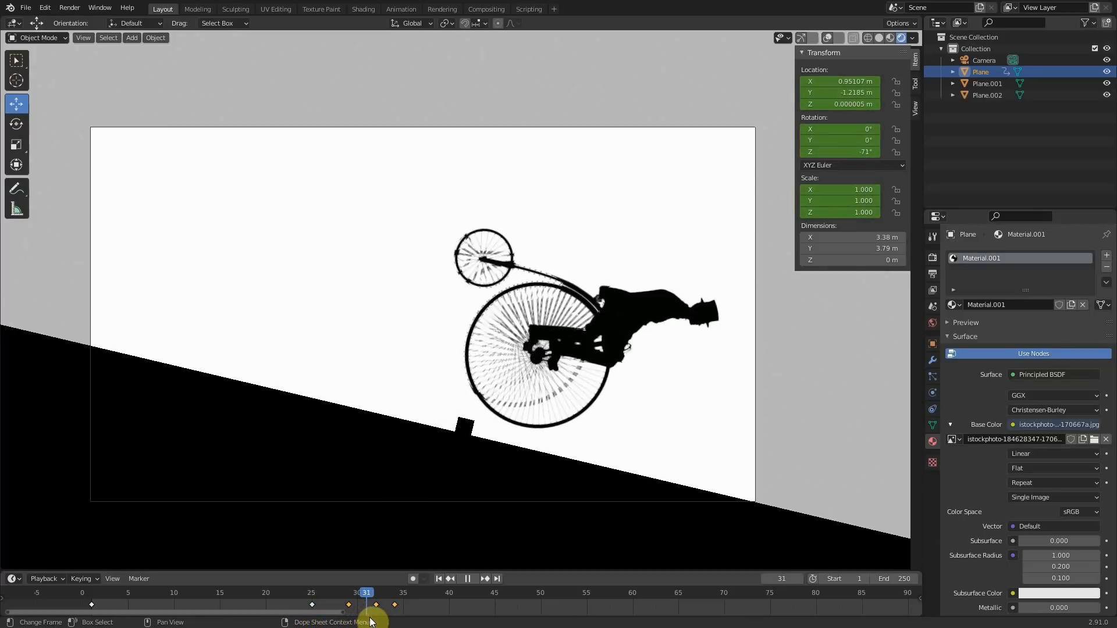
drag(365, 605, 403, 605)
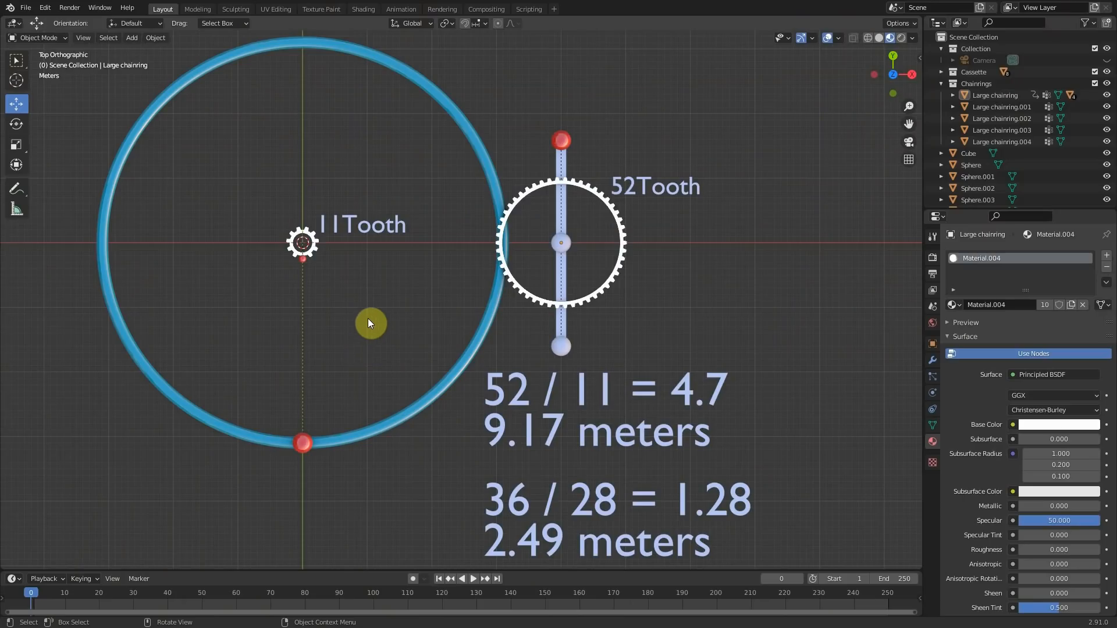
mouse_move(450, 466)
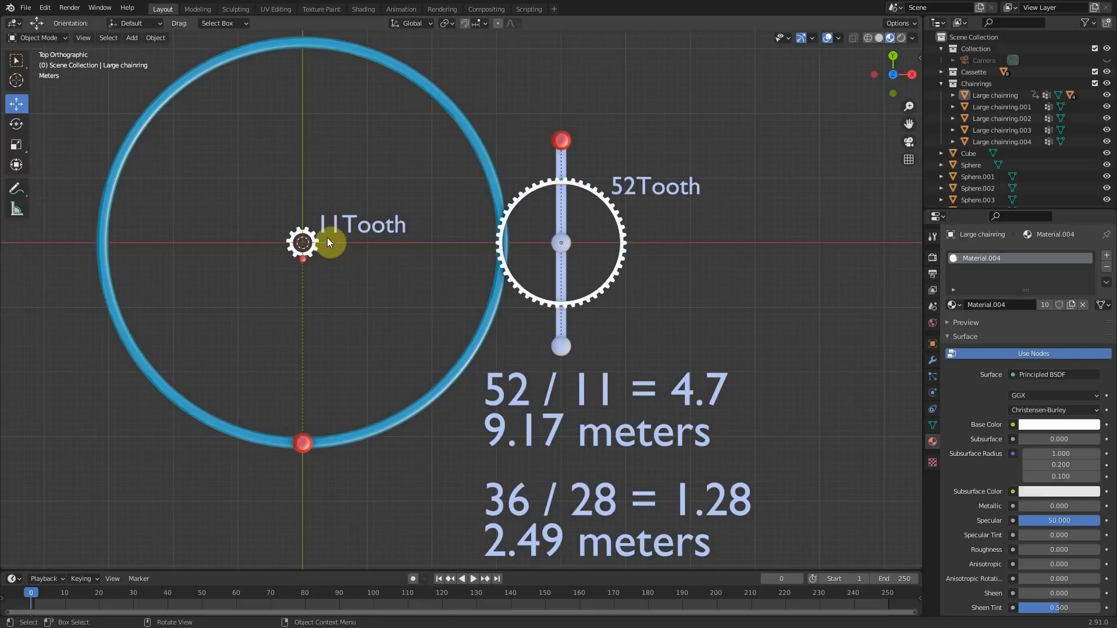
mouse_move(626, 213)
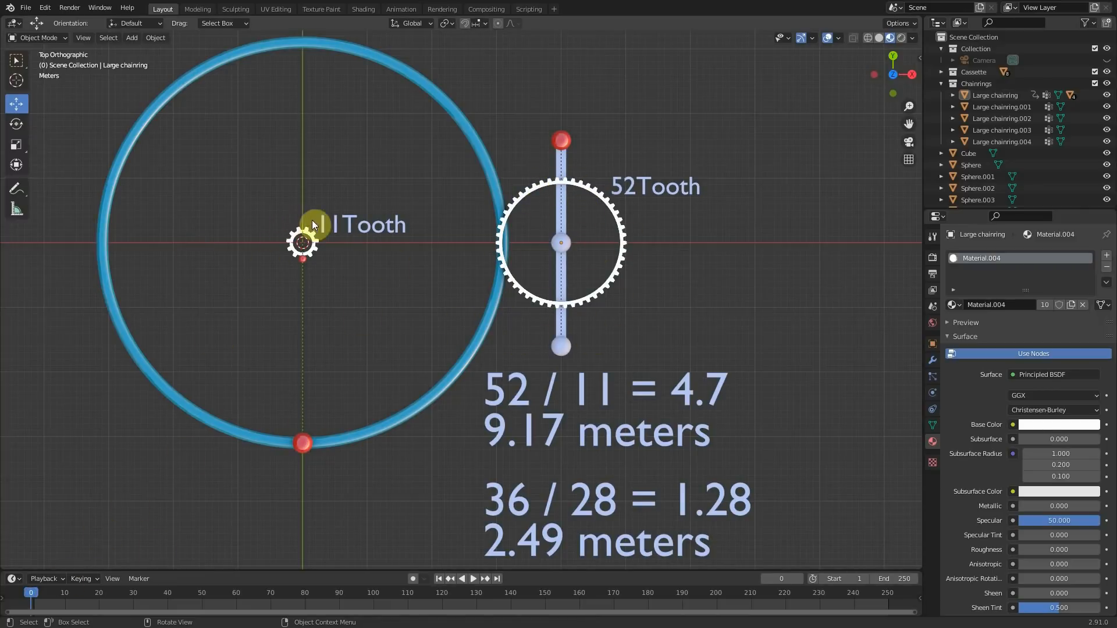
mouse_move(238, 428)
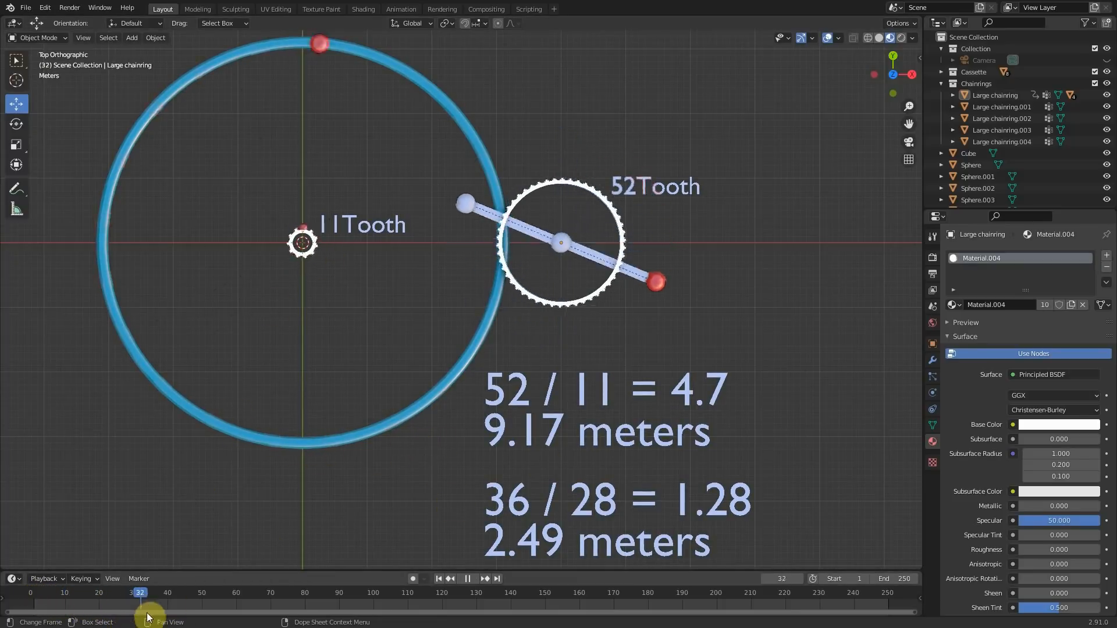
Step: Scrub the 52/11 chainring animation forward to frame 113, adjusting the view
drag(140, 592, 305, 592)
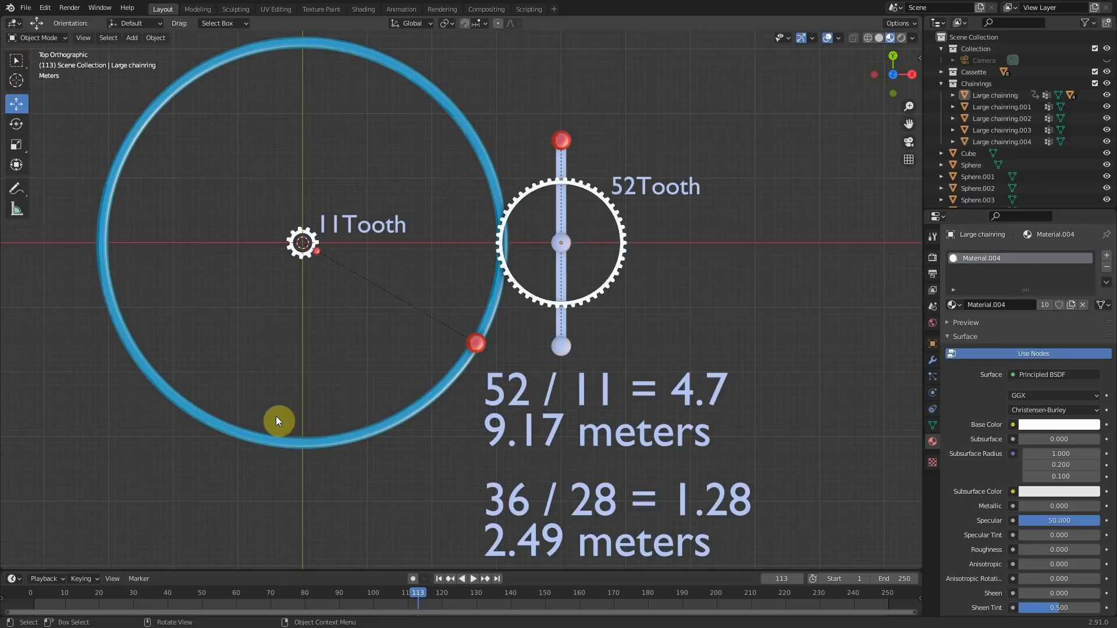
mouse_move(718, 412)
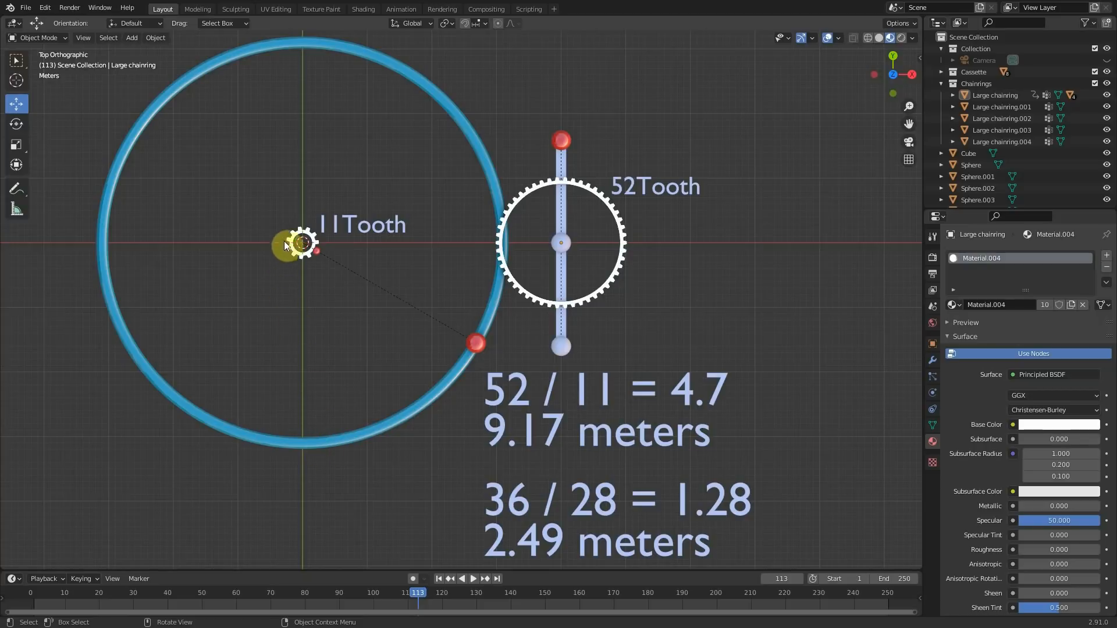
drag(292, 253, 276, 417)
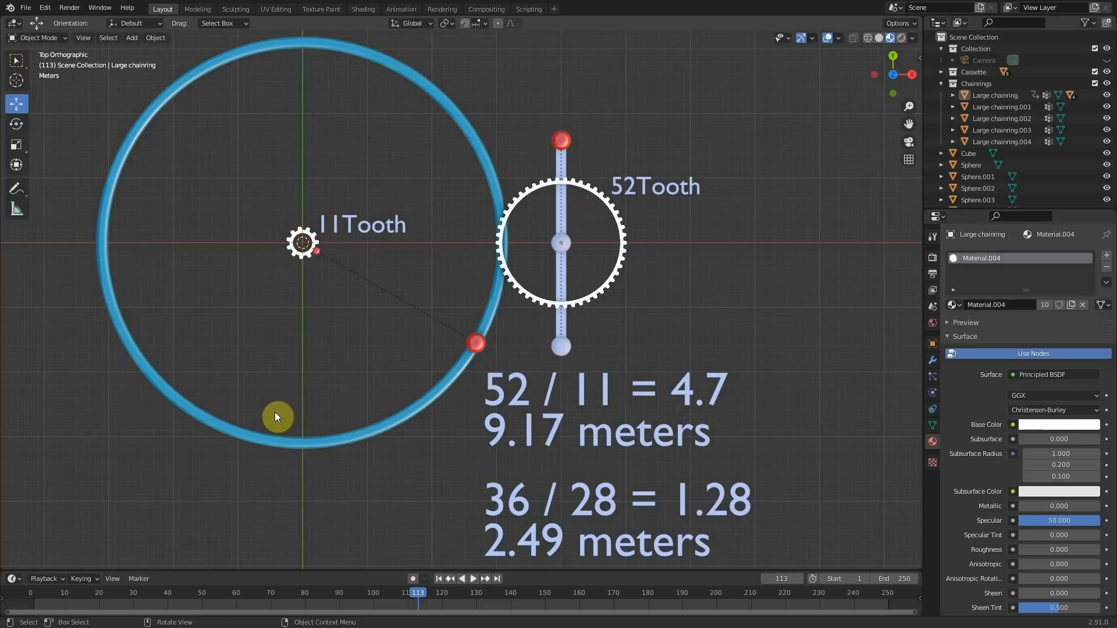
mouse_move(699, 462)
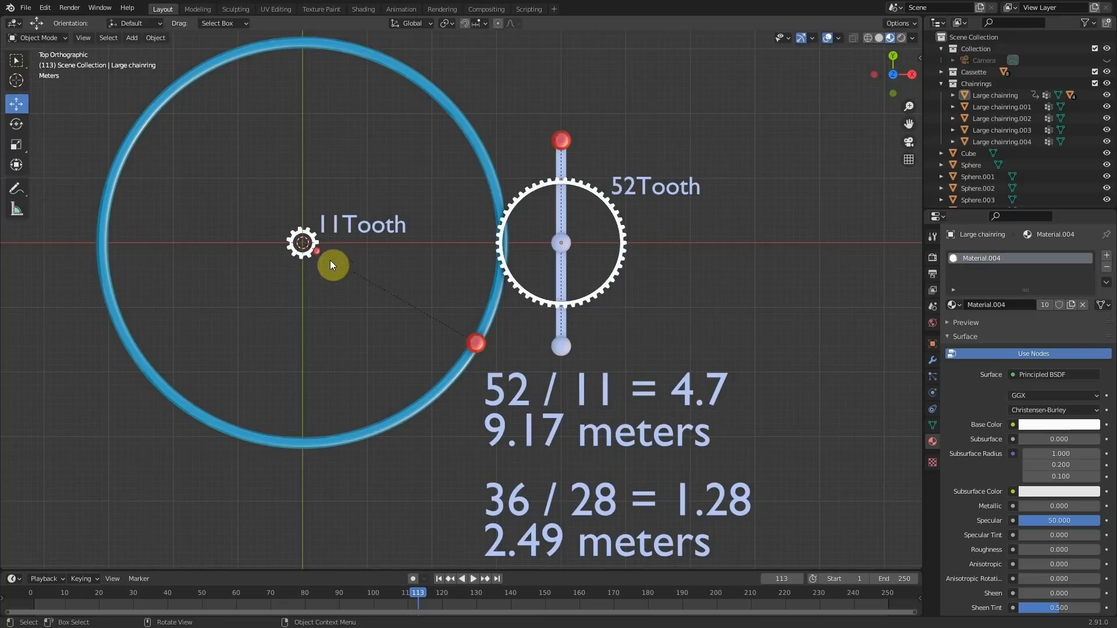
drag(332, 264, 407, 138)
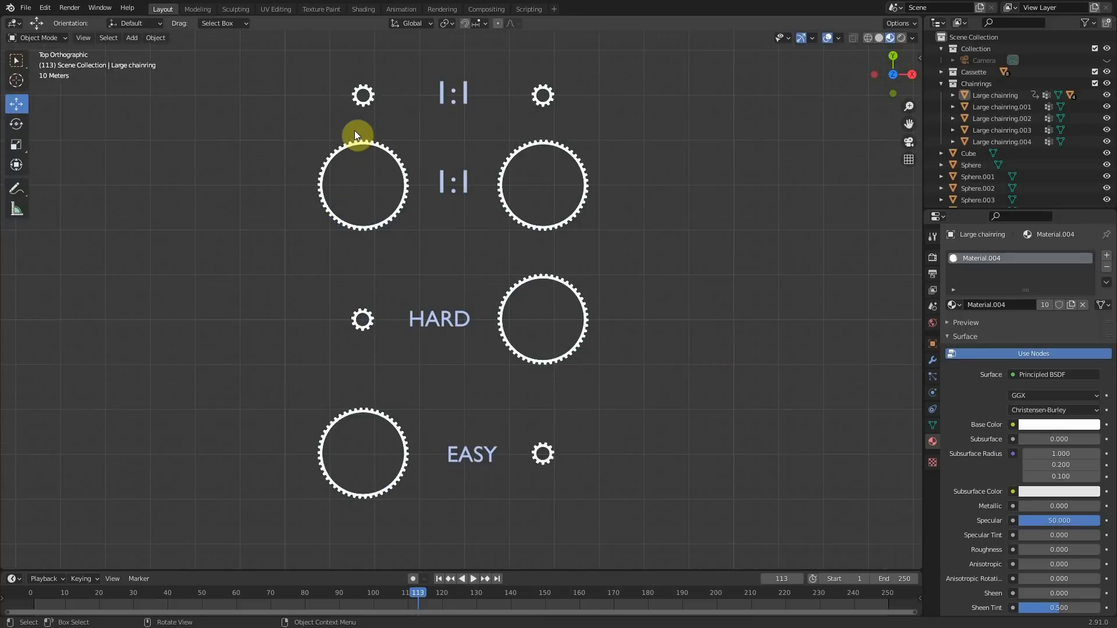
mouse_move(390, 311)
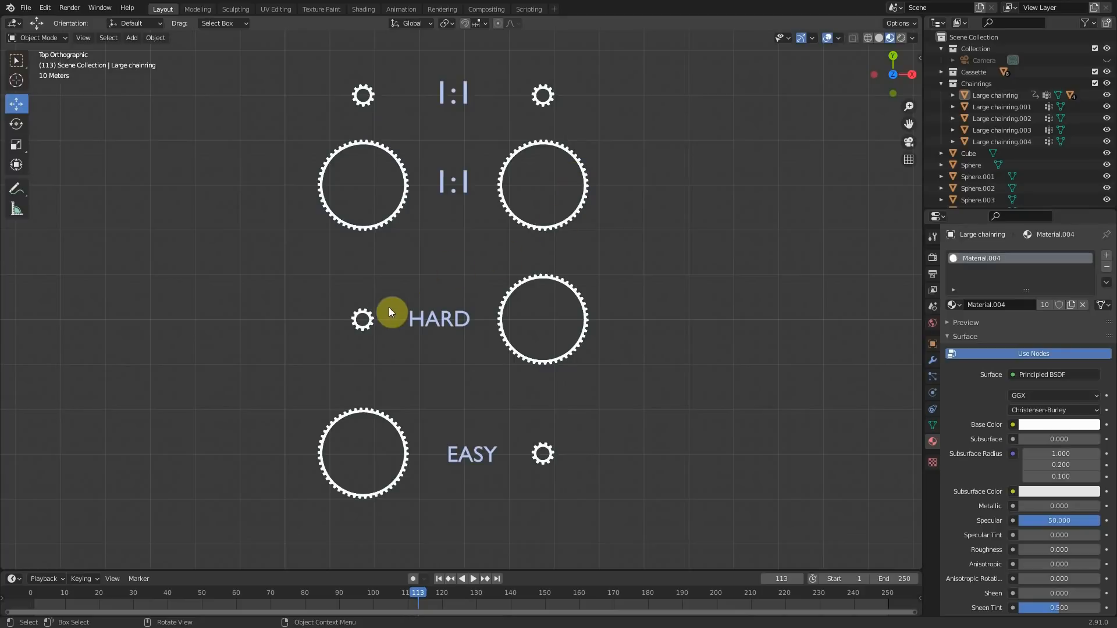
mouse_move(437, 516)
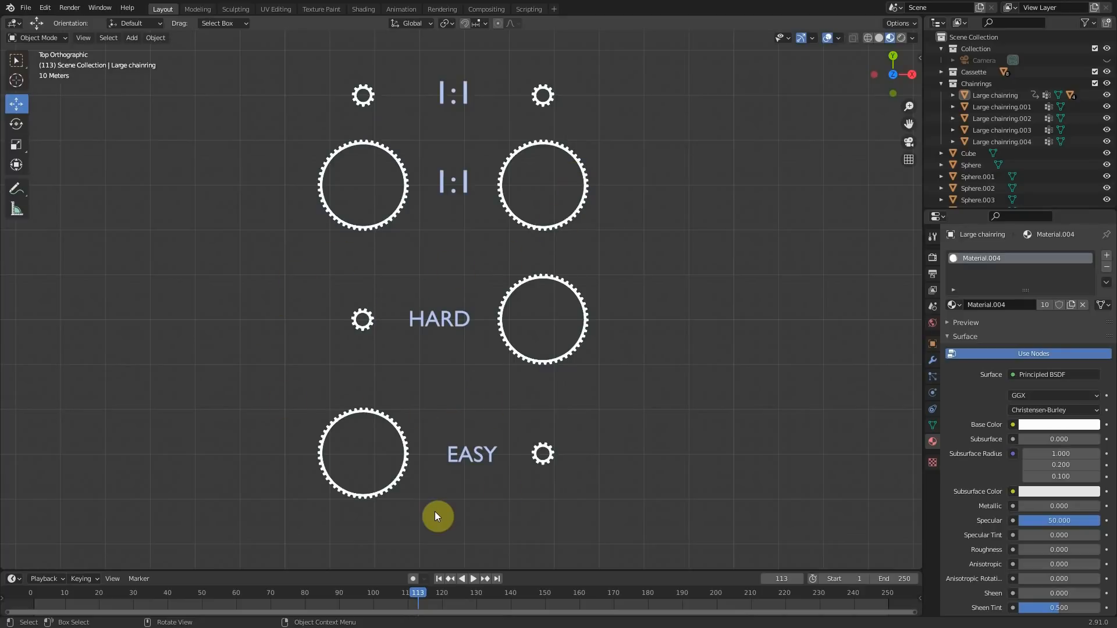
mouse_move(429, 338)
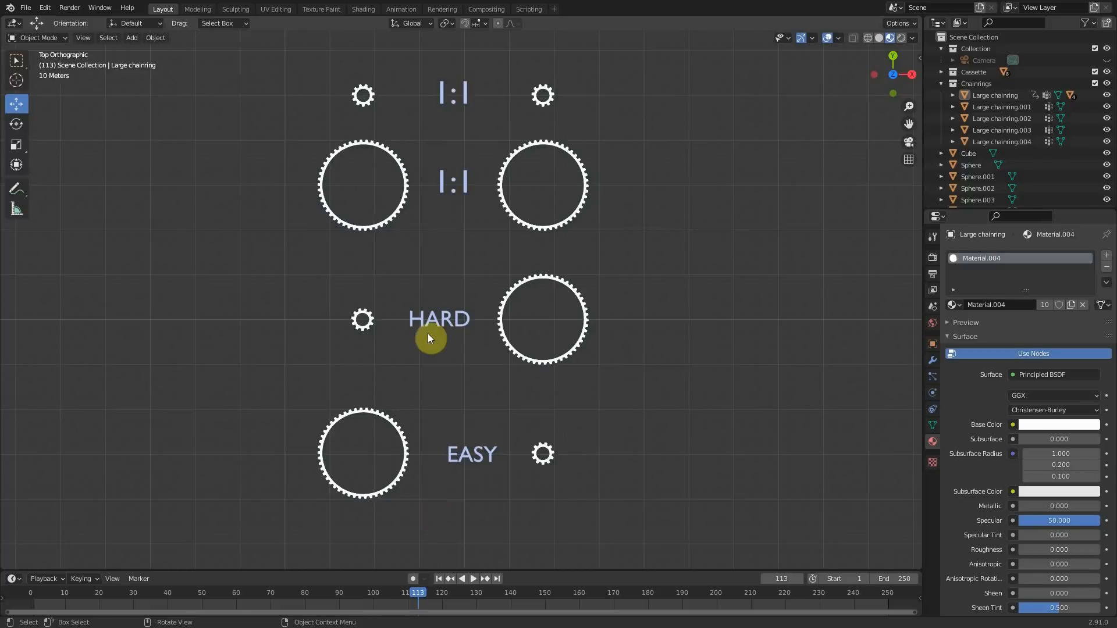
mouse_move(411, 109)
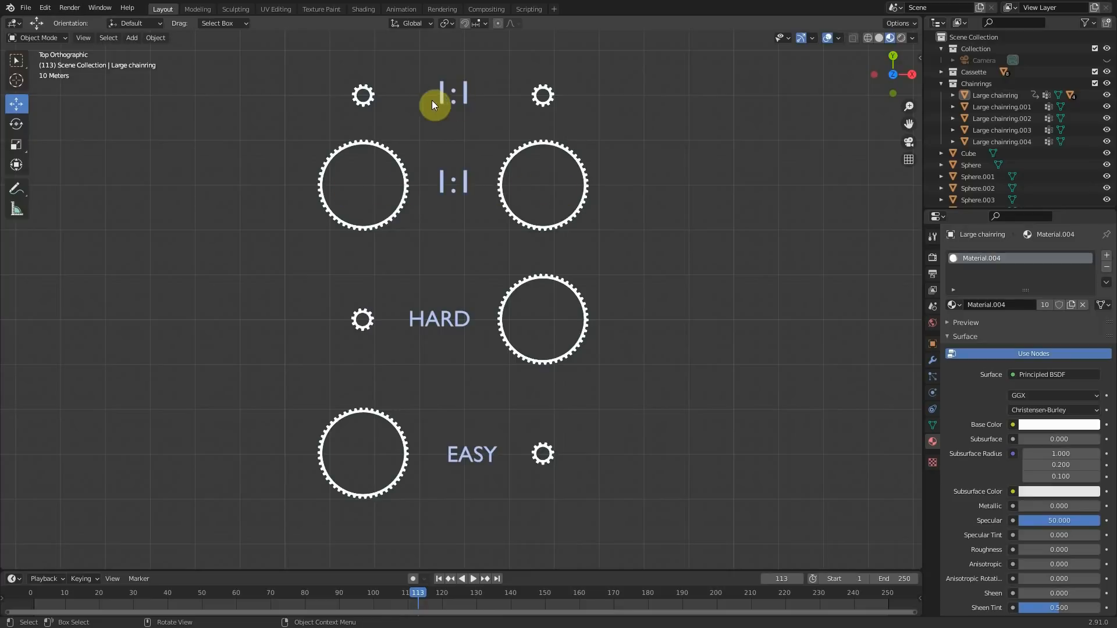
mouse_move(424, 141)
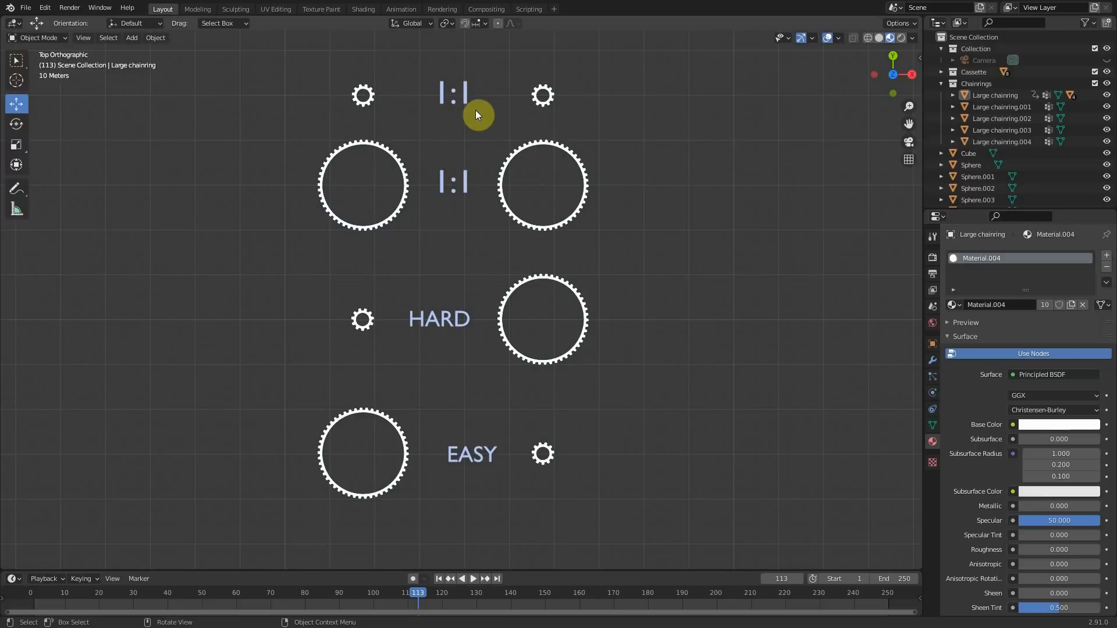
mouse_move(565, 295)
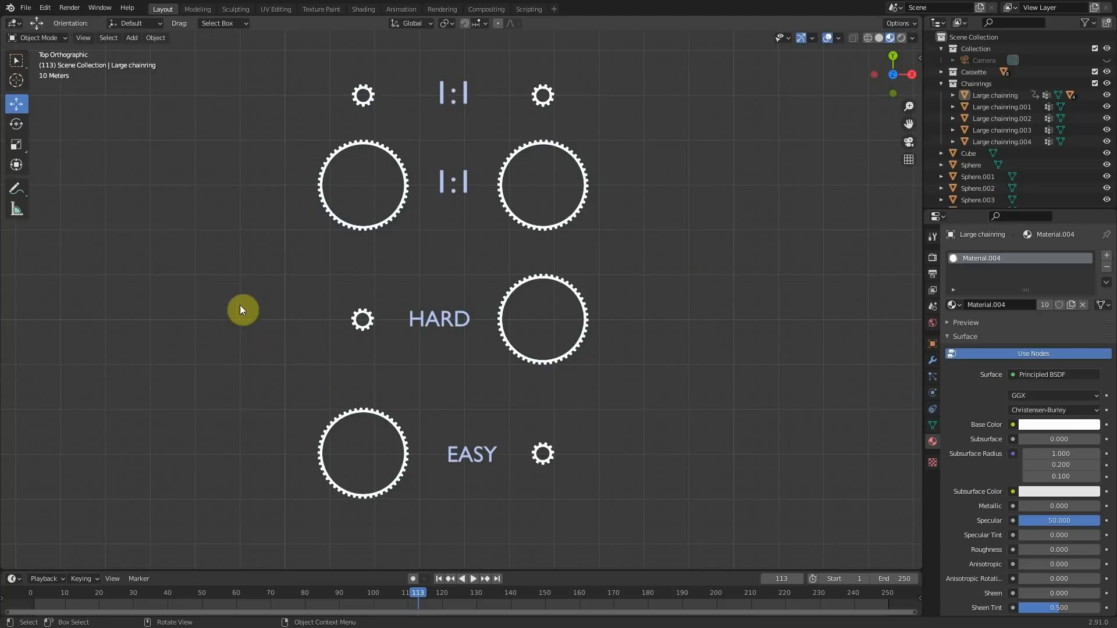
mouse_move(517, 293)
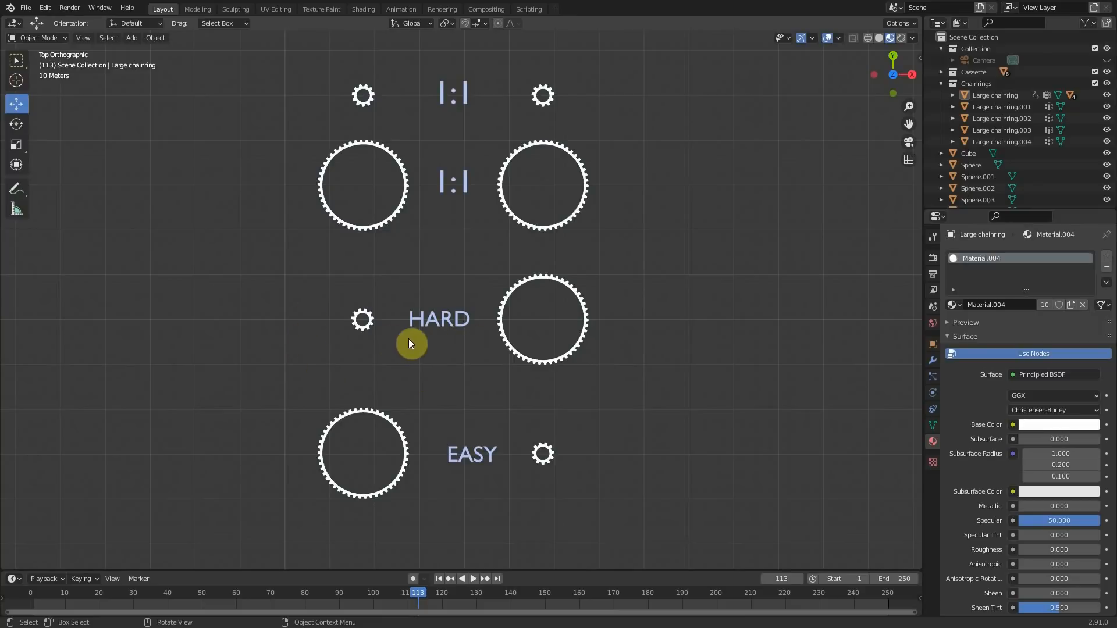
mouse_move(457, 503)
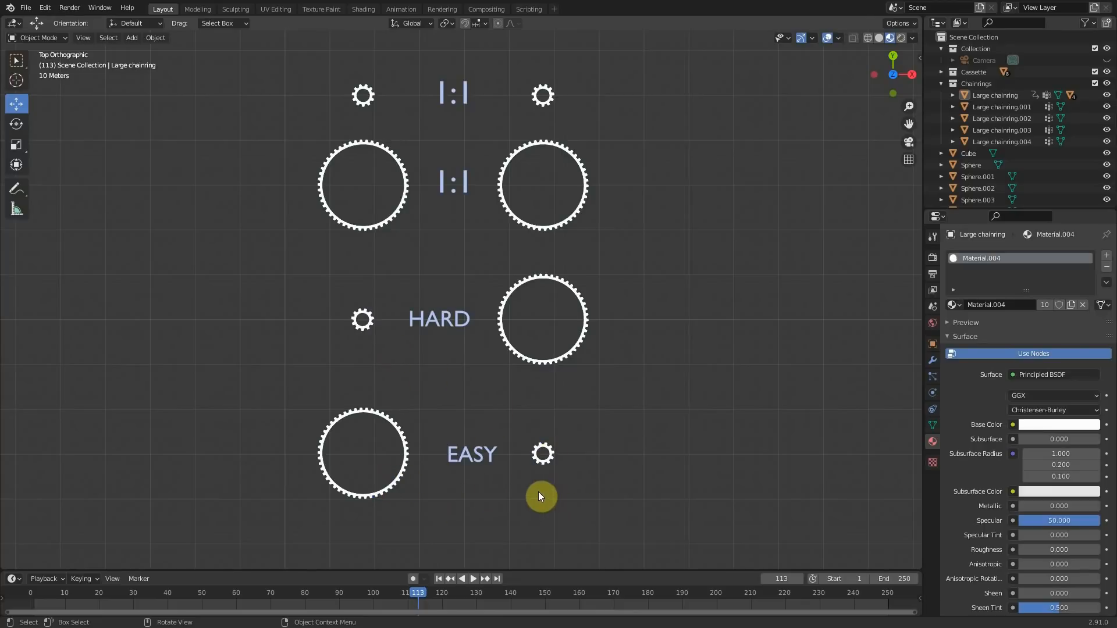
mouse_move(592, 406)
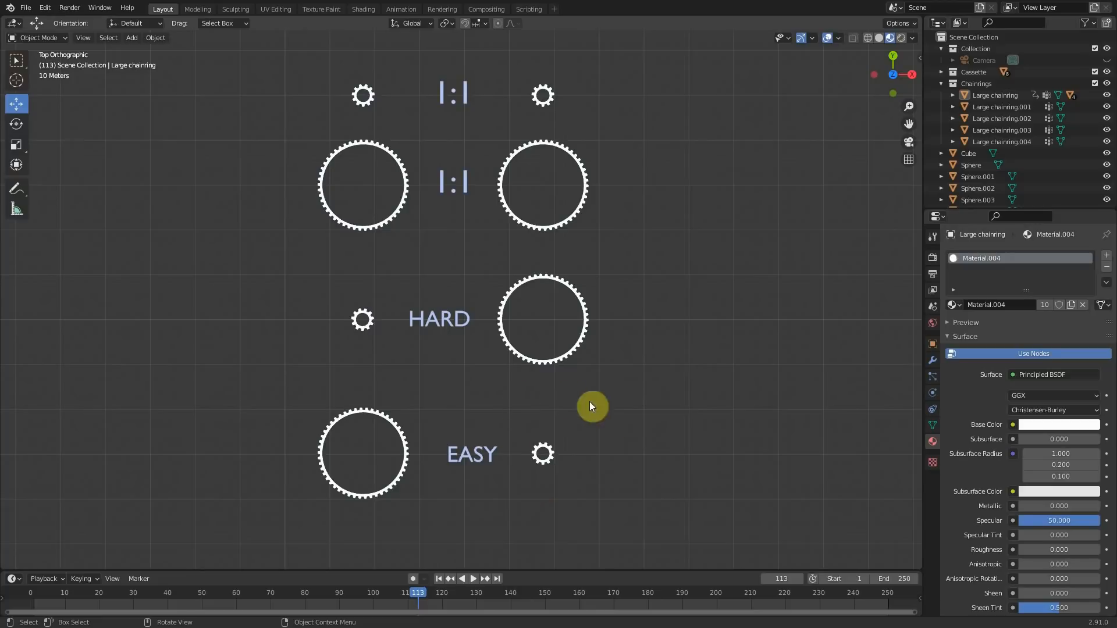
mouse_move(538, 491)
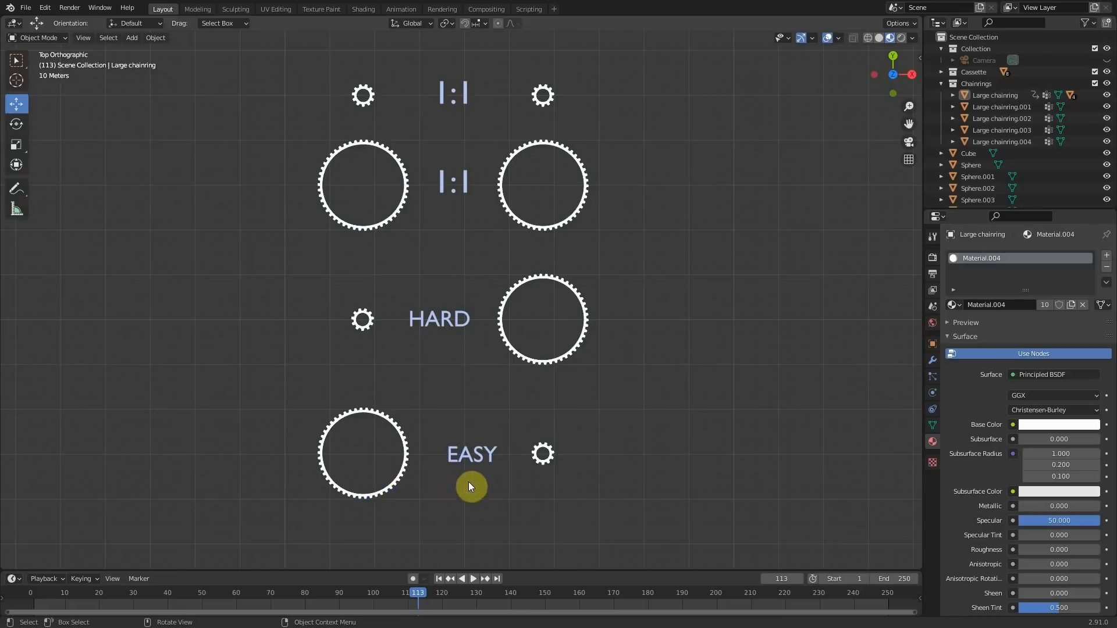
mouse_move(470, 478)
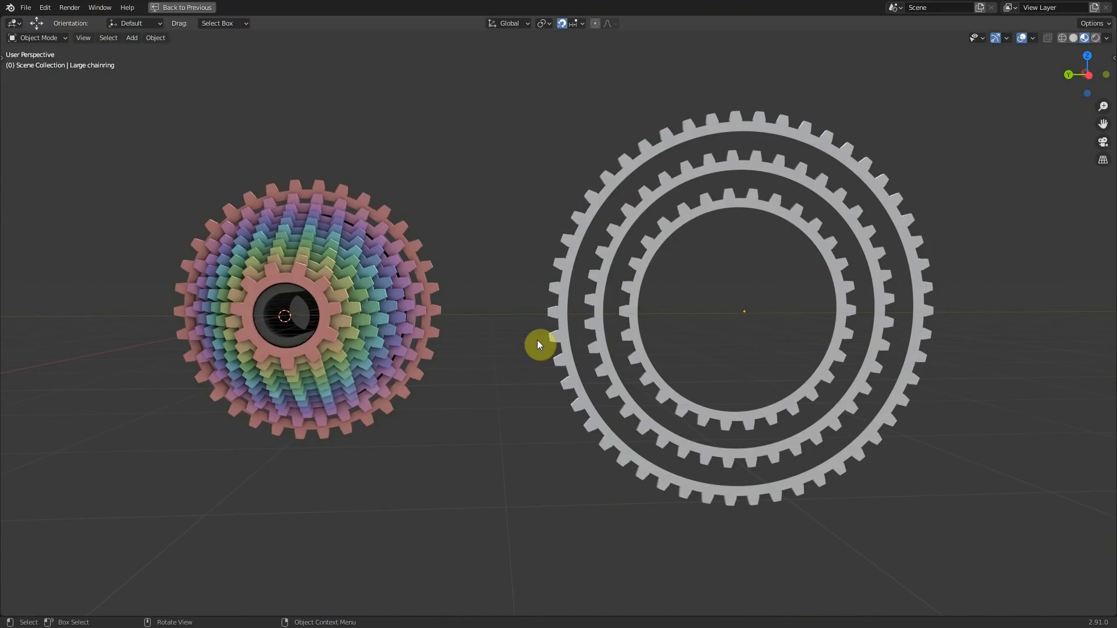
drag(537, 345, 410, 368)
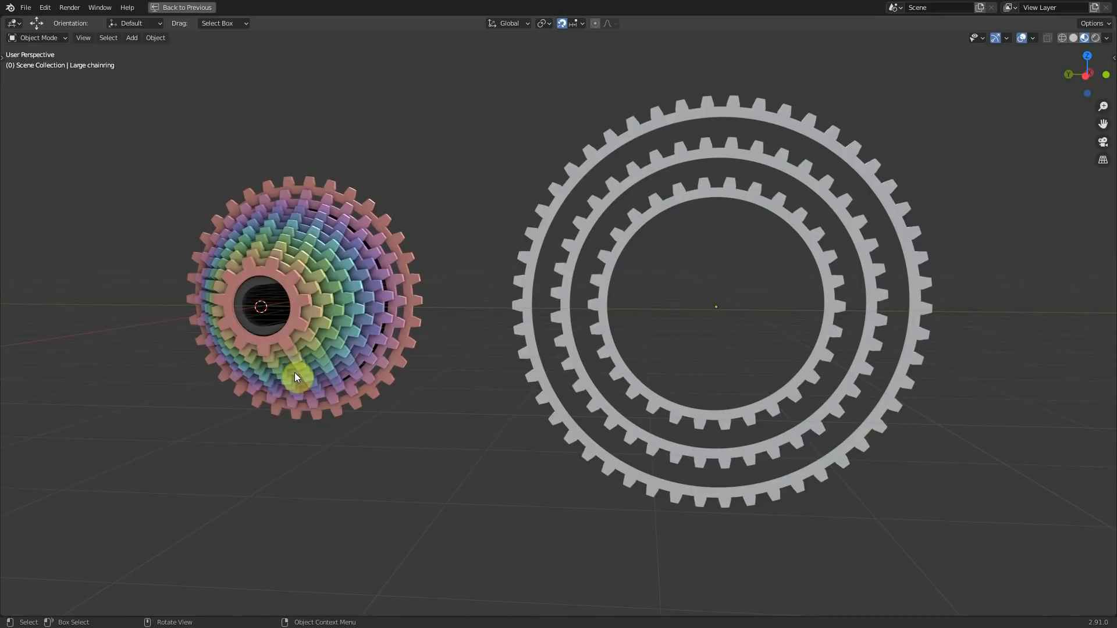
drag(296, 377, 790, 461)
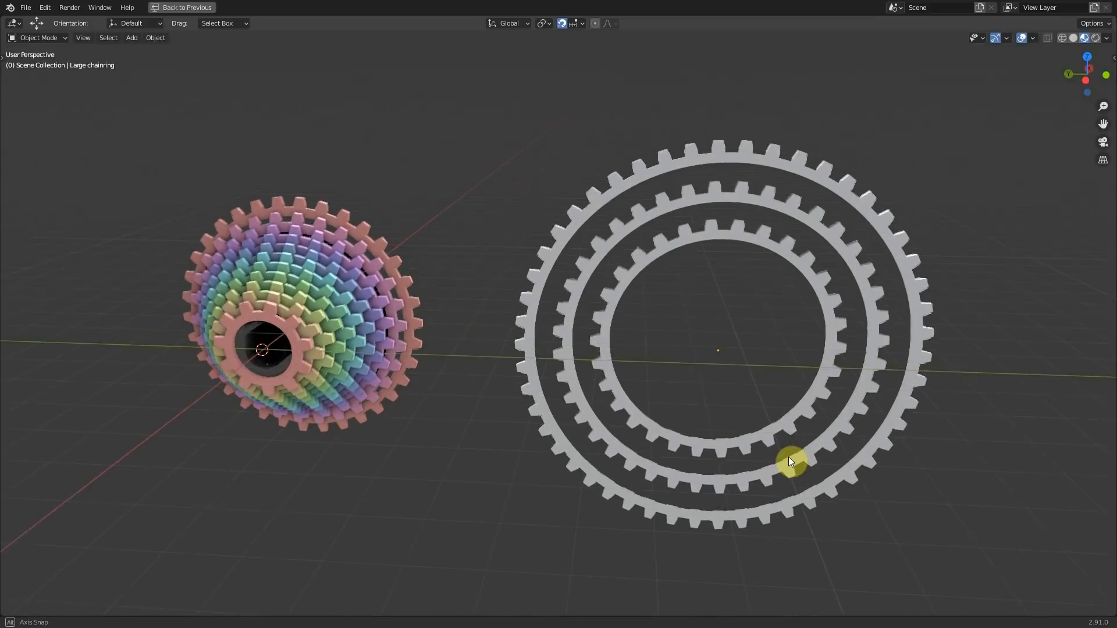
drag(789, 461, 396, 448)
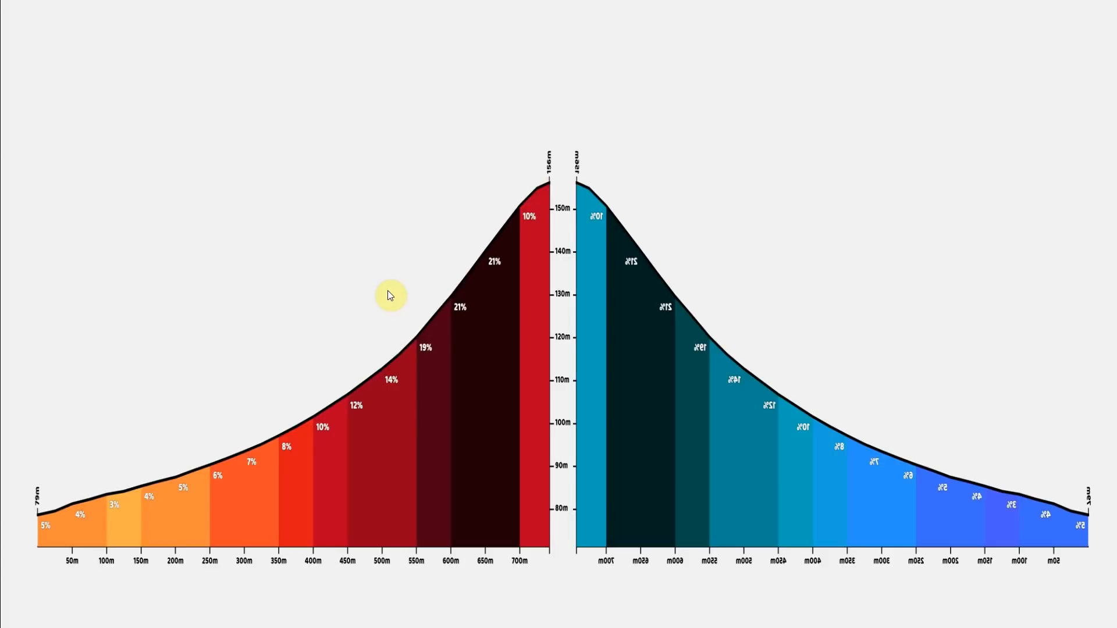
mouse_move(167, 441)
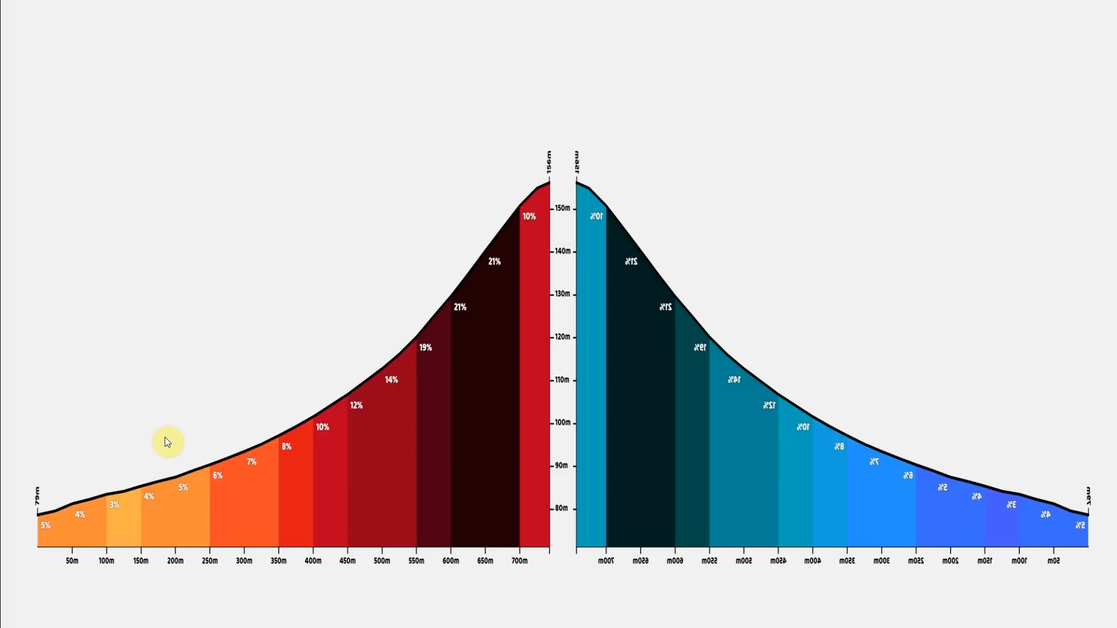
mouse_move(153, 419)
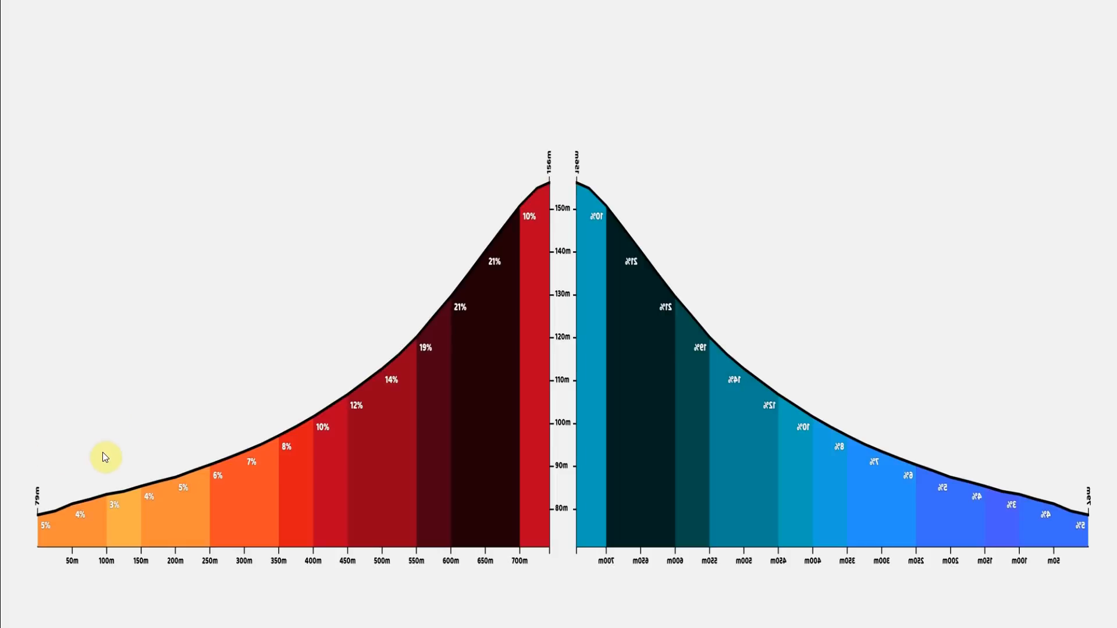
mouse_move(138, 427)
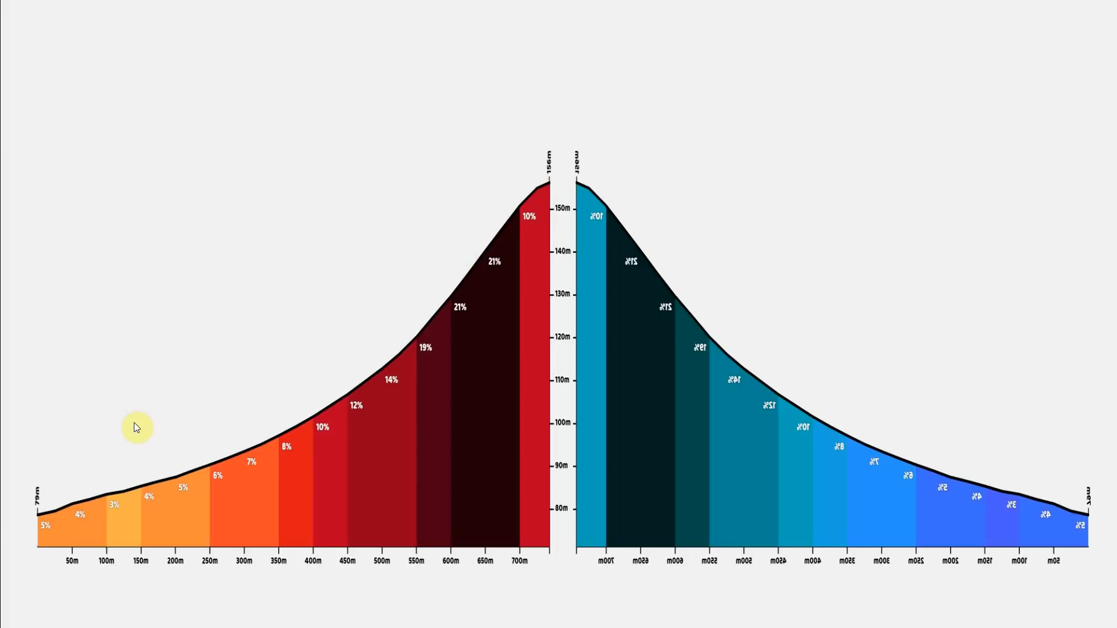
mouse_move(228, 378)
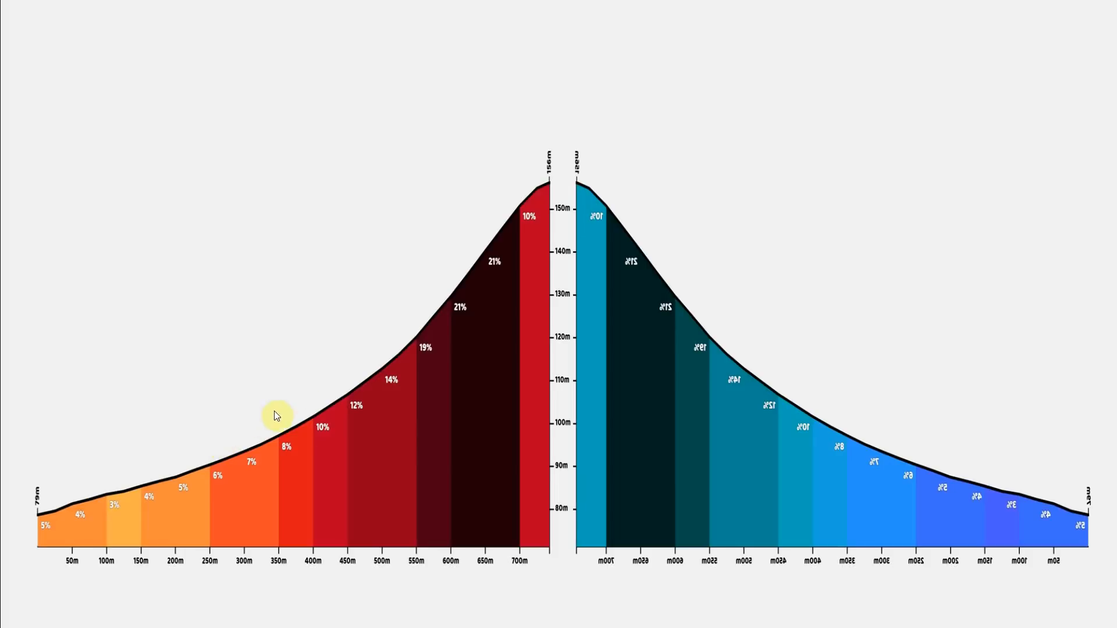
mouse_move(374, 343)
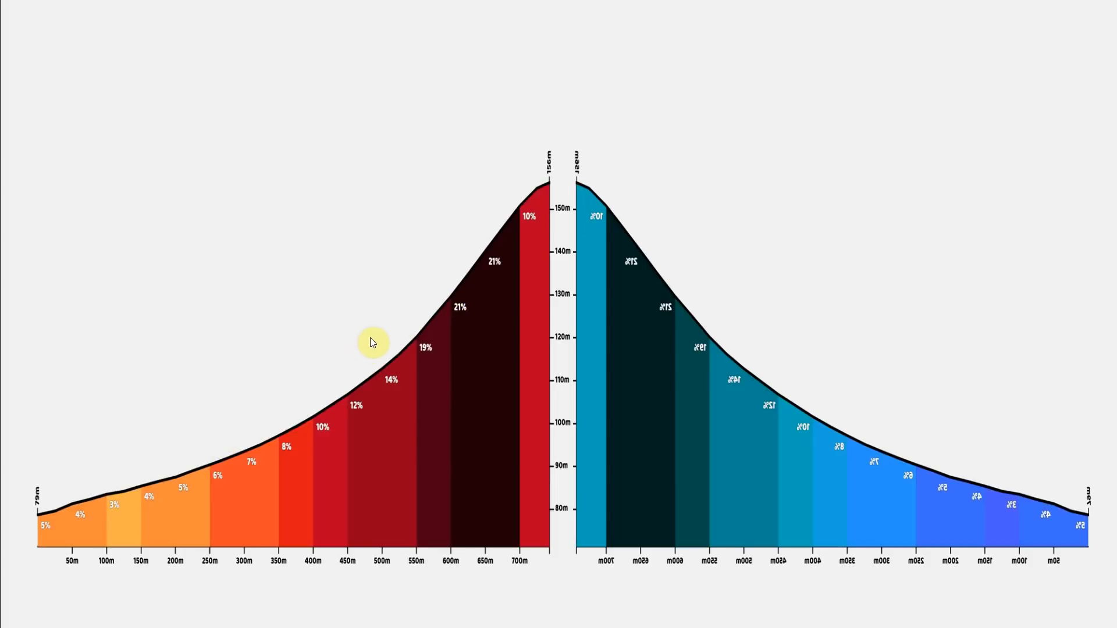
mouse_move(340, 368)
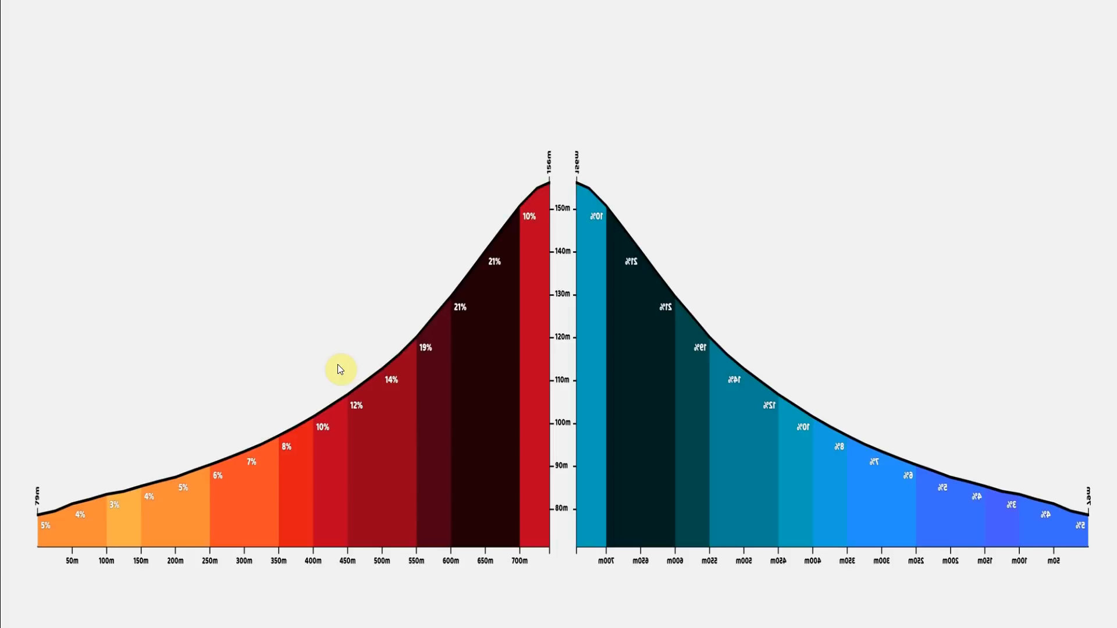
mouse_move(847, 370)
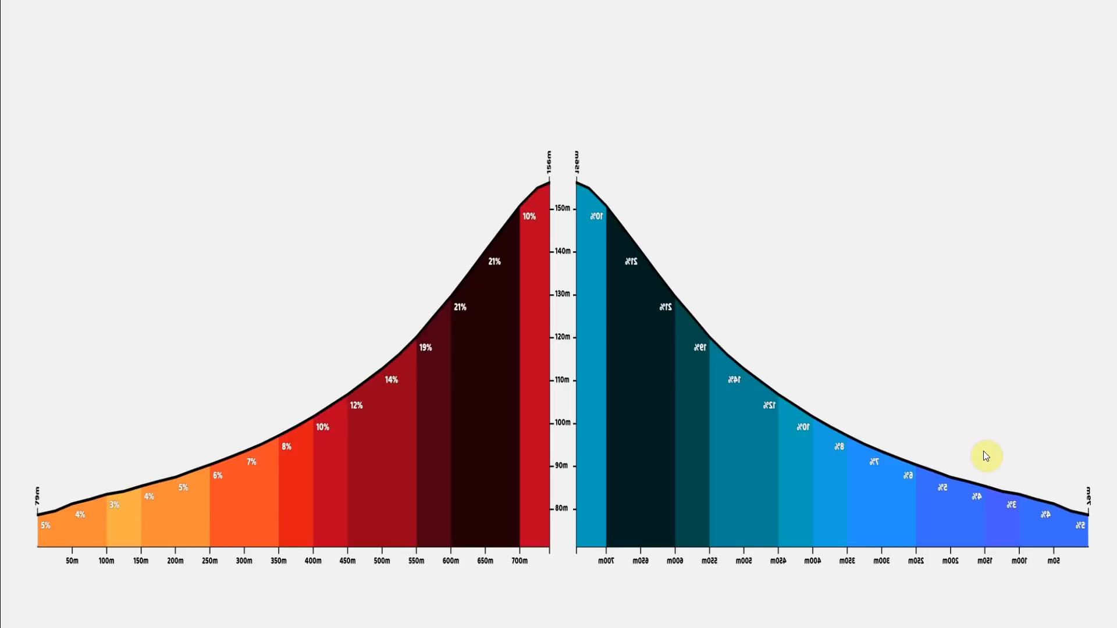
mouse_move(668, 260)
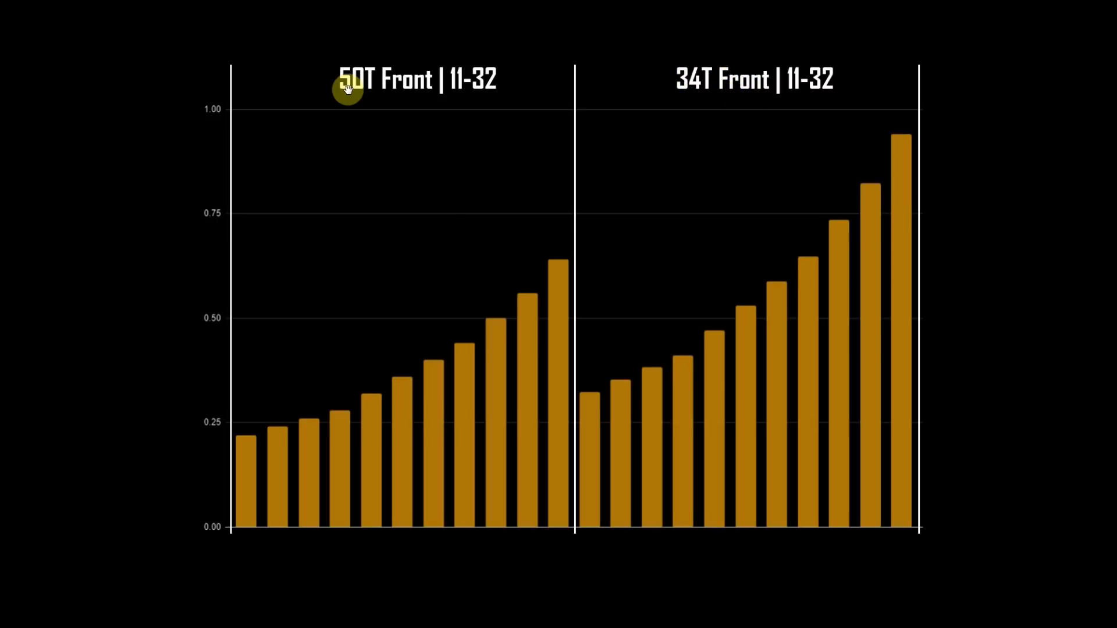
mouse_move(686, 95)
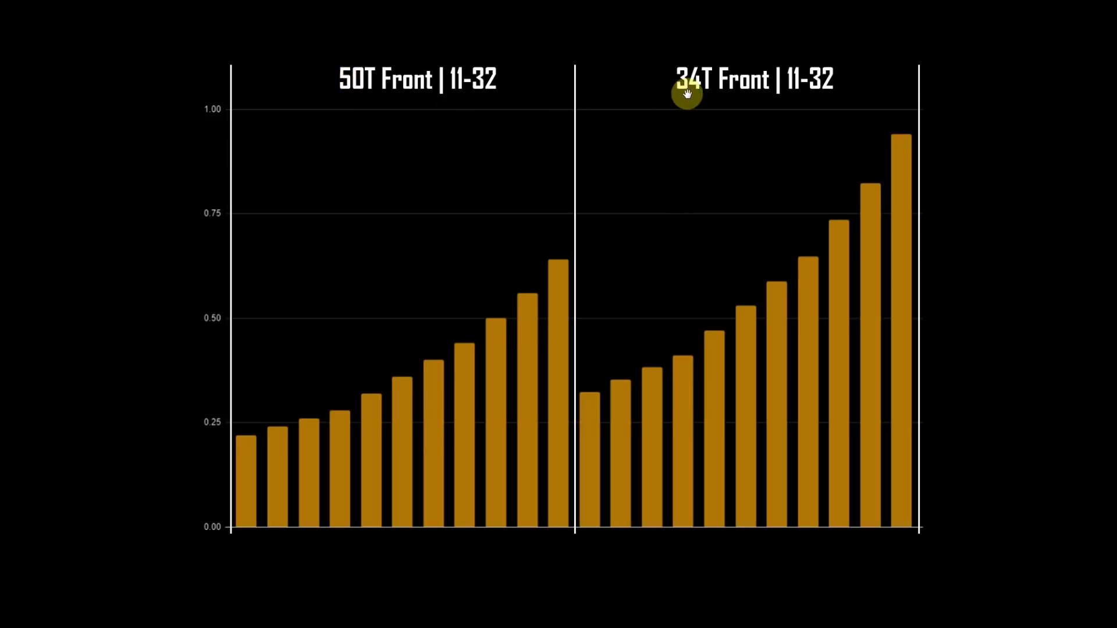
mouse_move(558, 222)
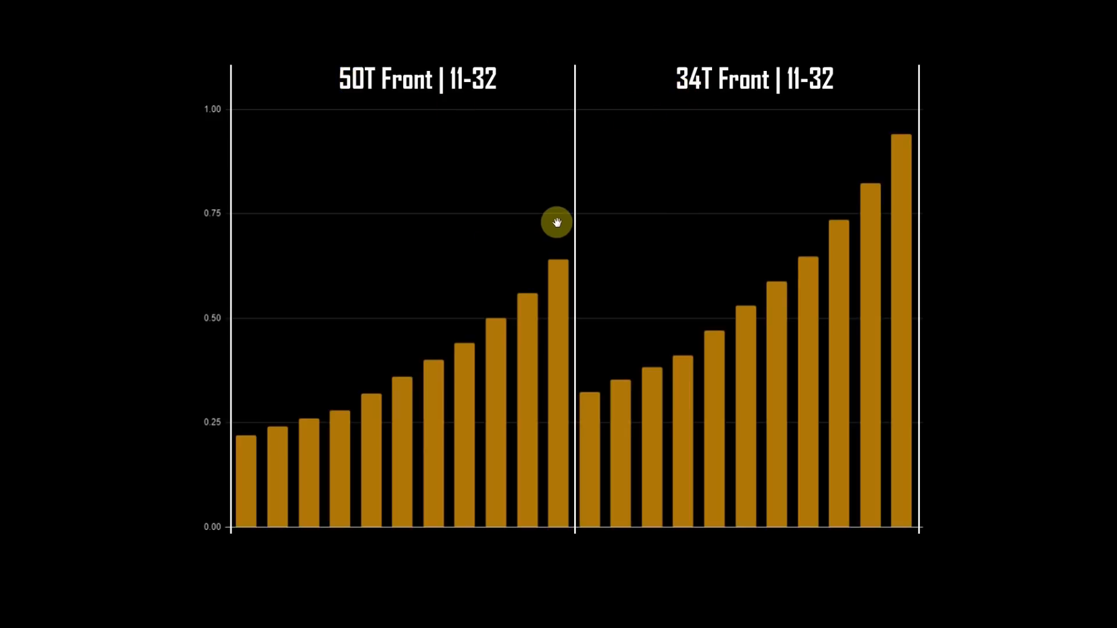
mouse_move(456, 98)
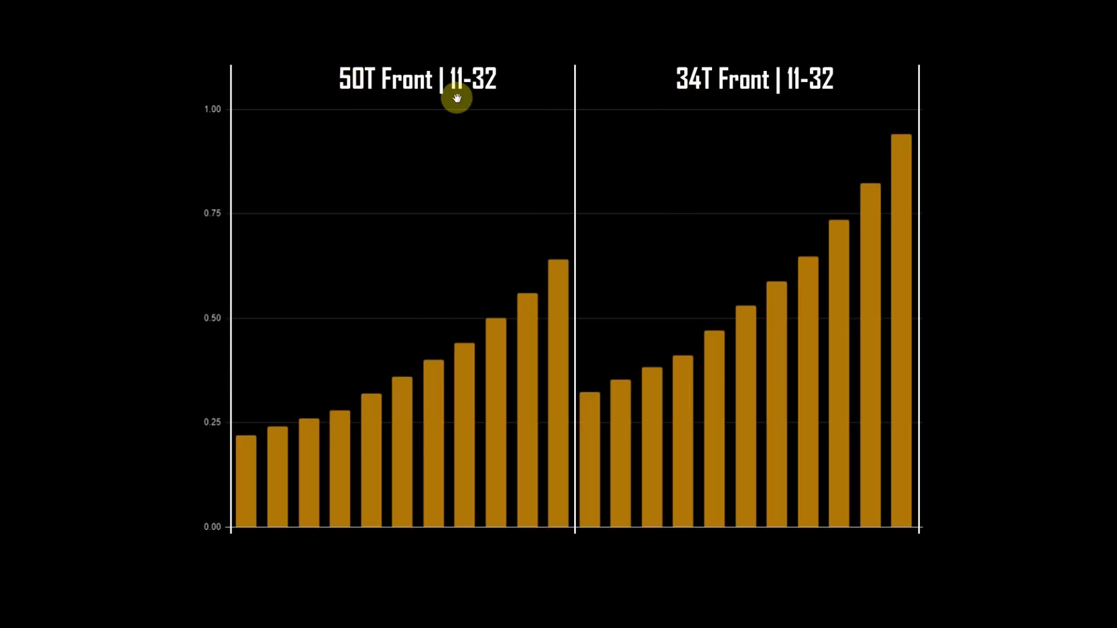
mouse_move(484, 105)
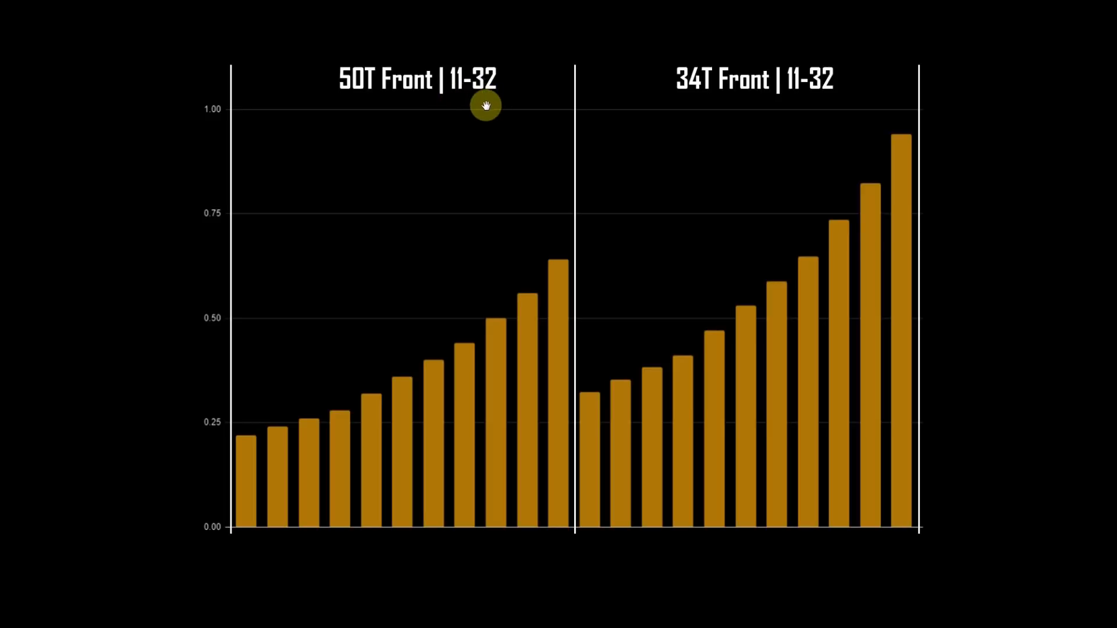
mouse_move(301, 391)
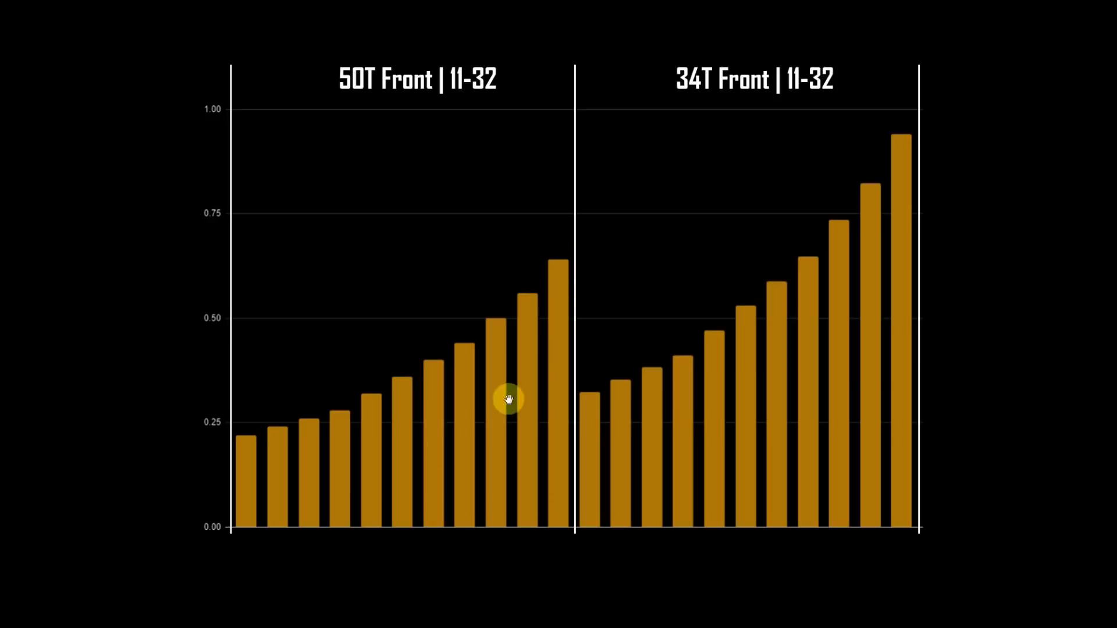
mouse_move(367, 90)
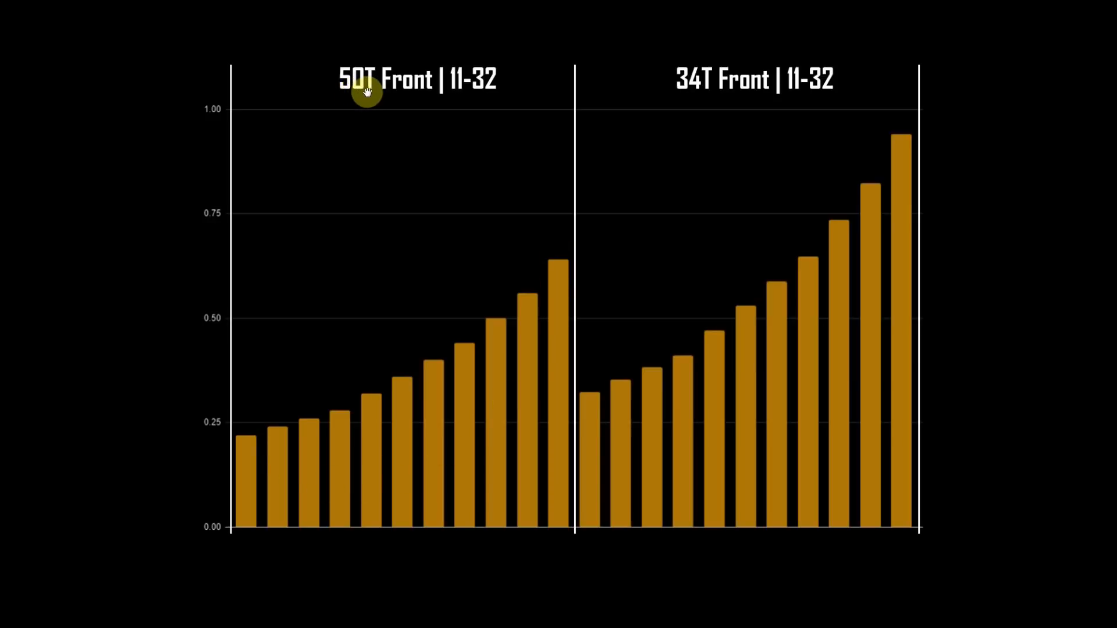
mouse_move(675, 140)
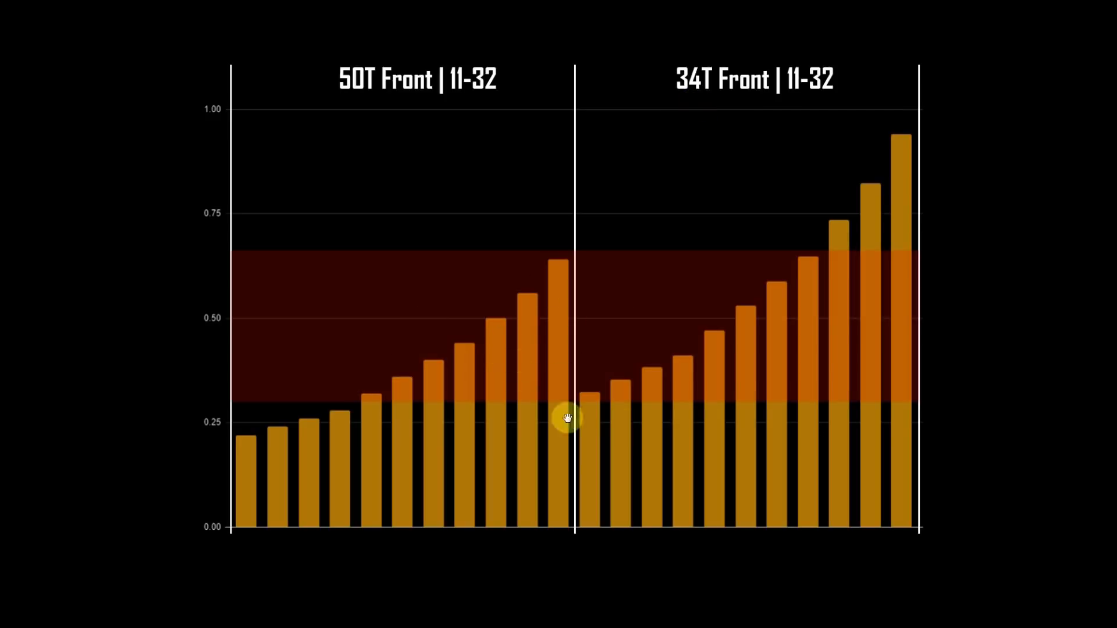
mouse_move(593, 378)
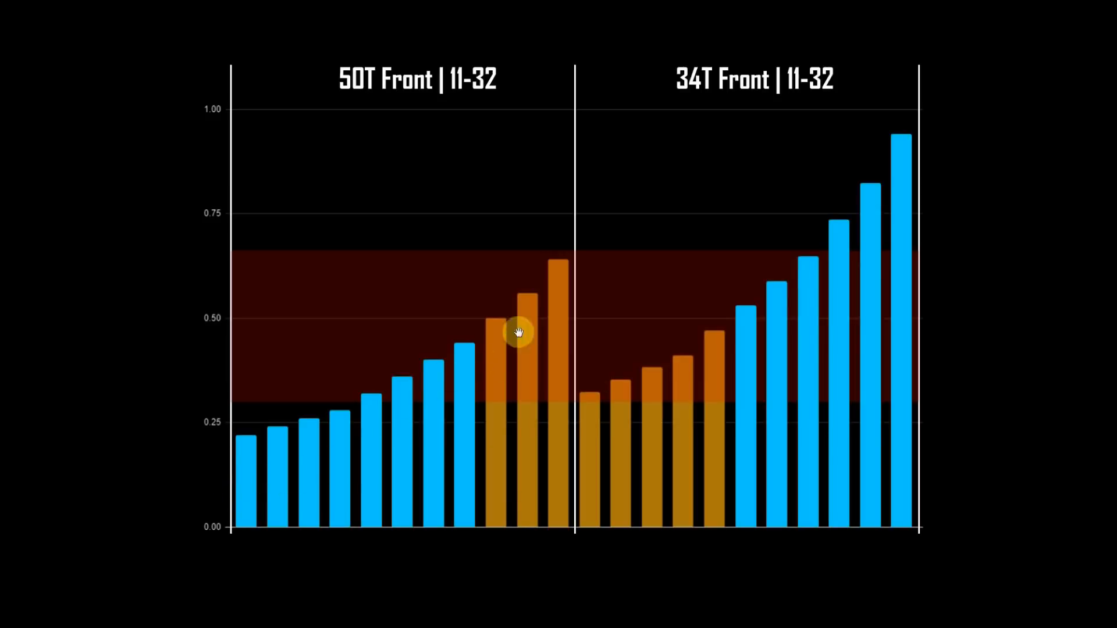
mouse_move(561, 349)
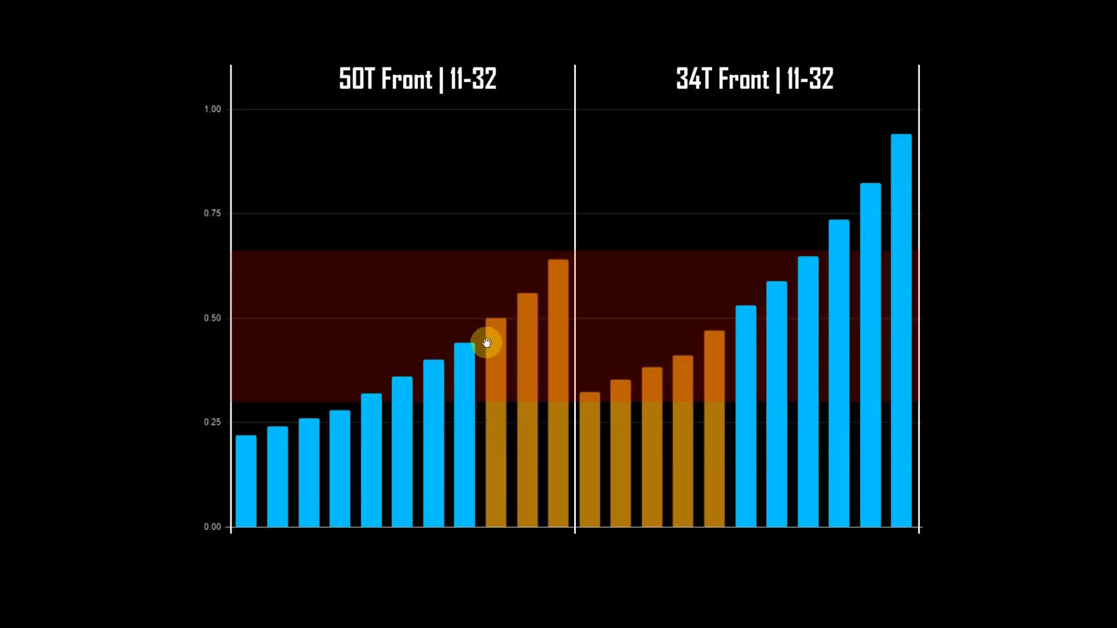
mouse_move(603, 375)
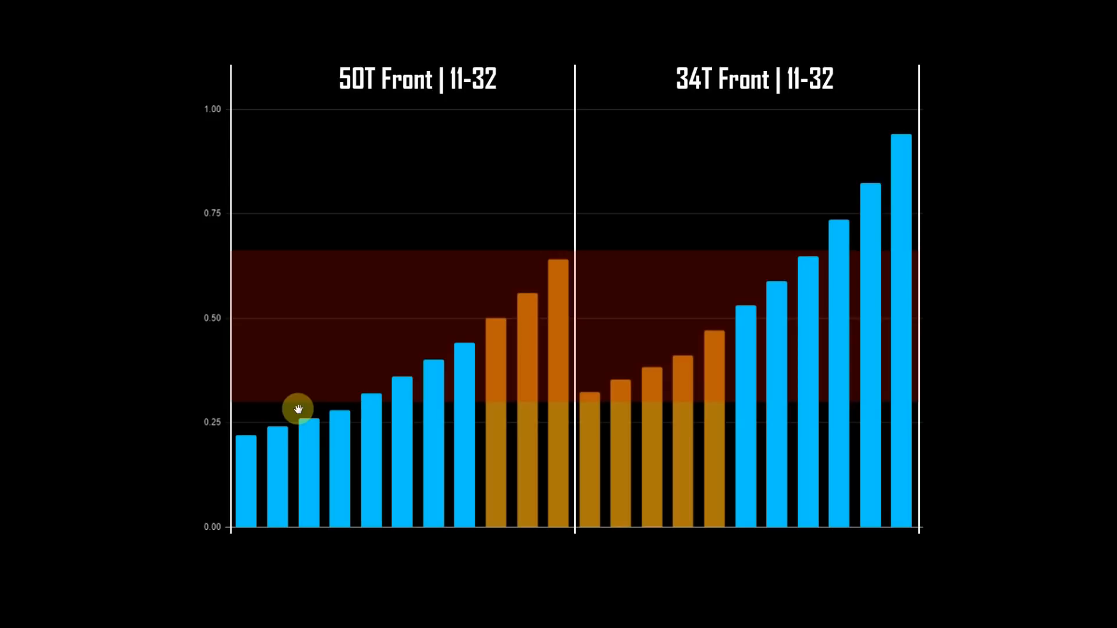
mouse_move(413, 378)
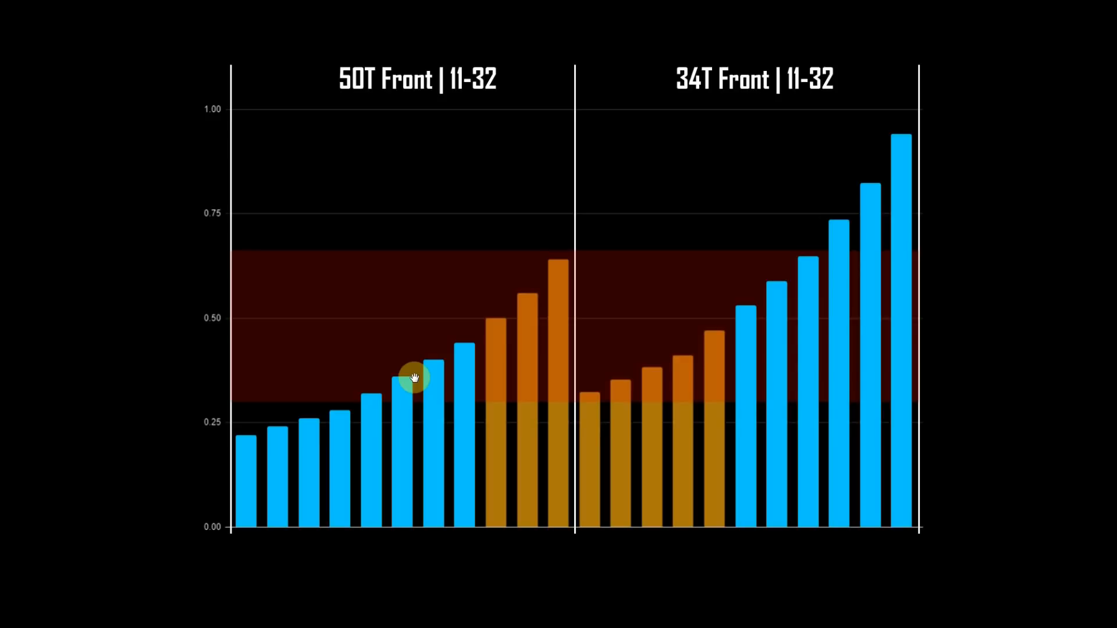
mouse_move(338, 378)
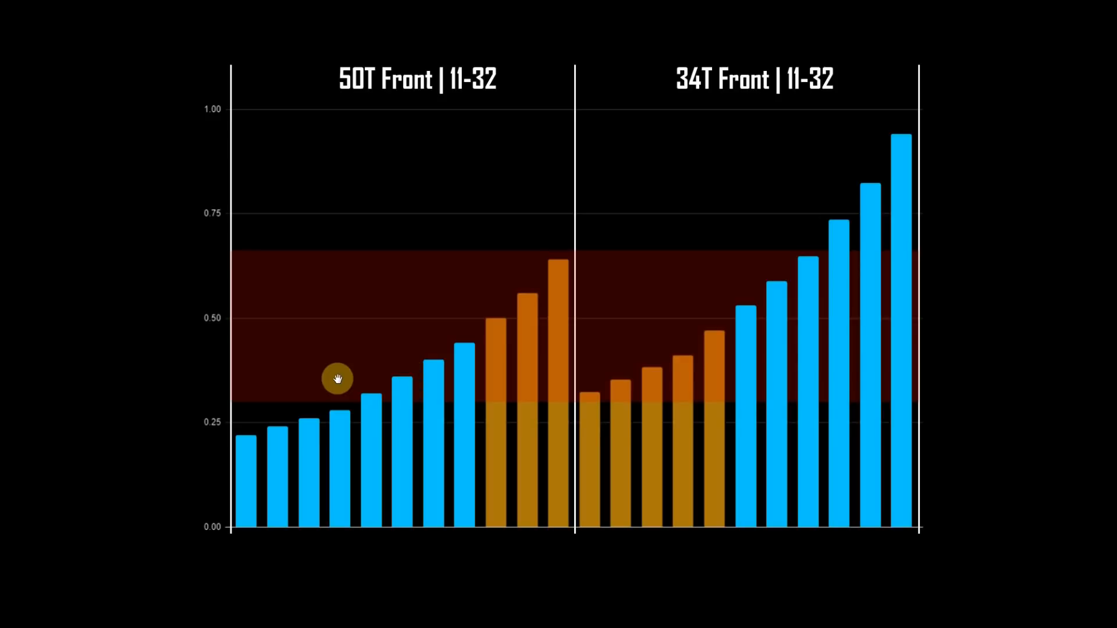
mouse_move(359, 78)
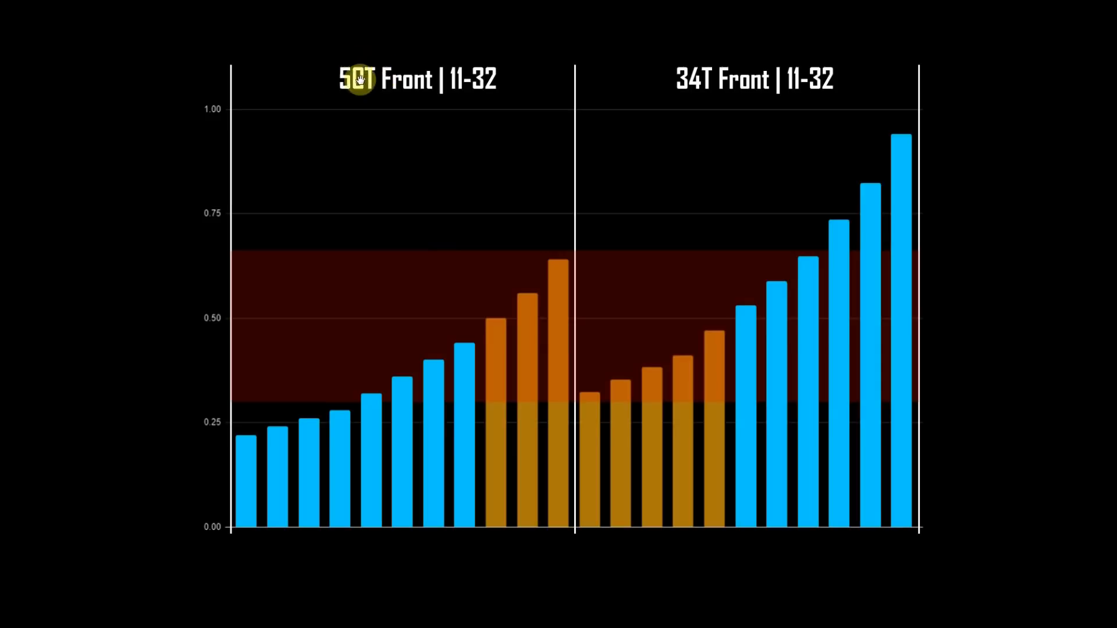
mouse_move(494, 343)
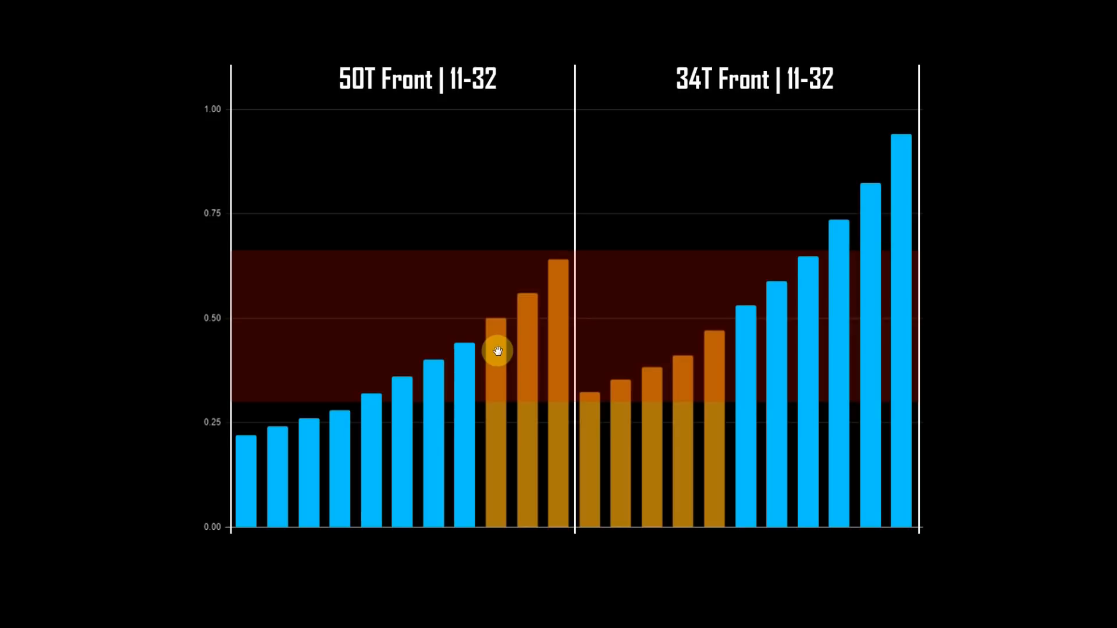
mouse_move(494, 355)
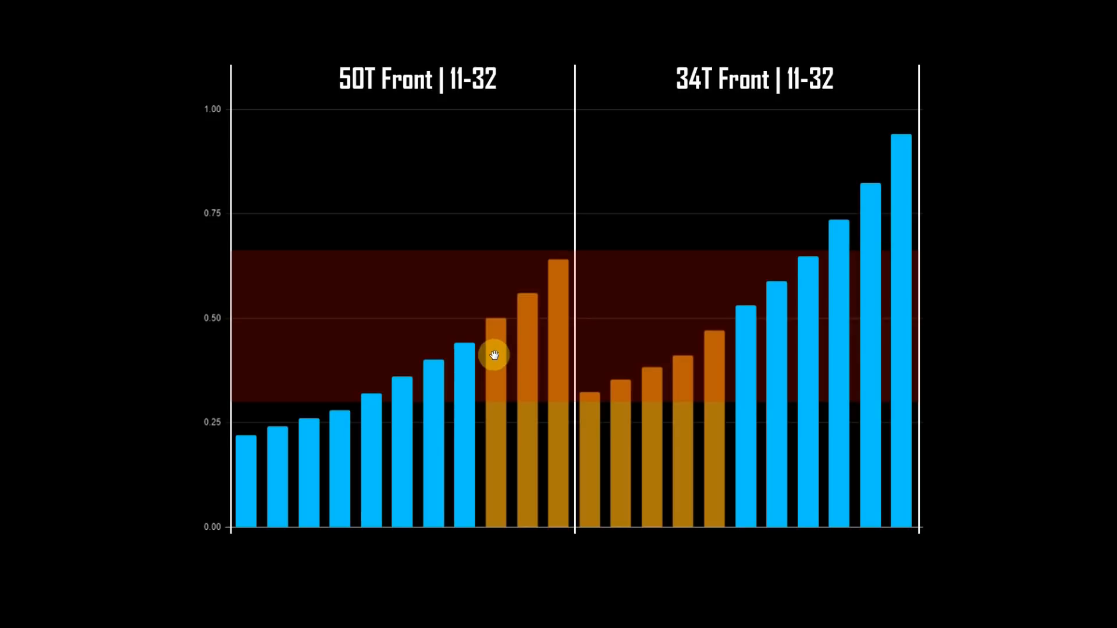
mouse_move(492, 337)
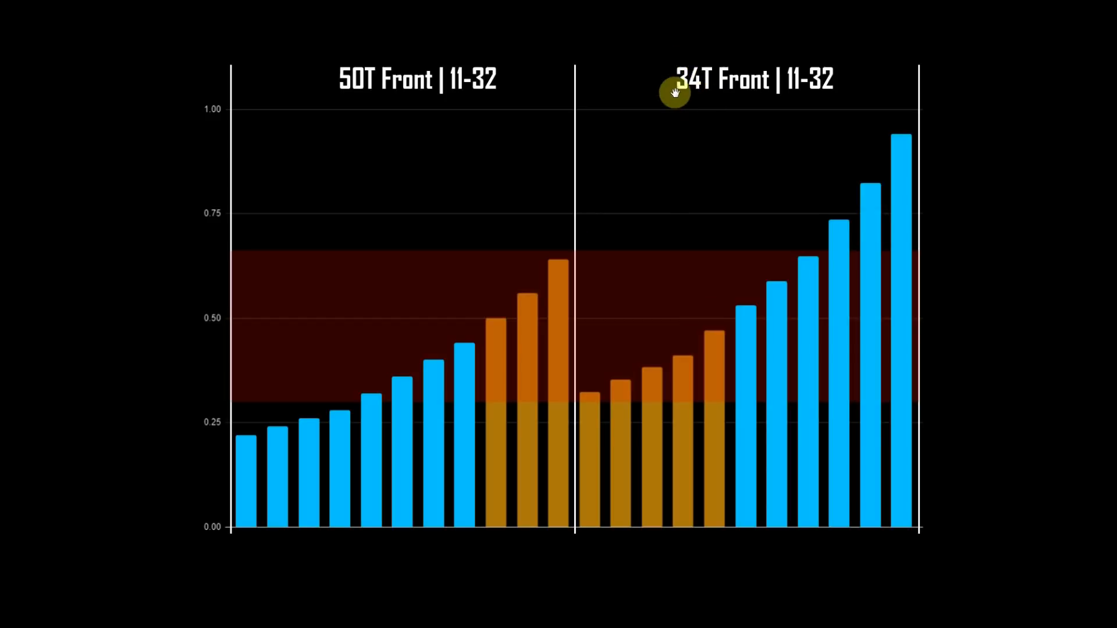
mouse_move(689, 89)
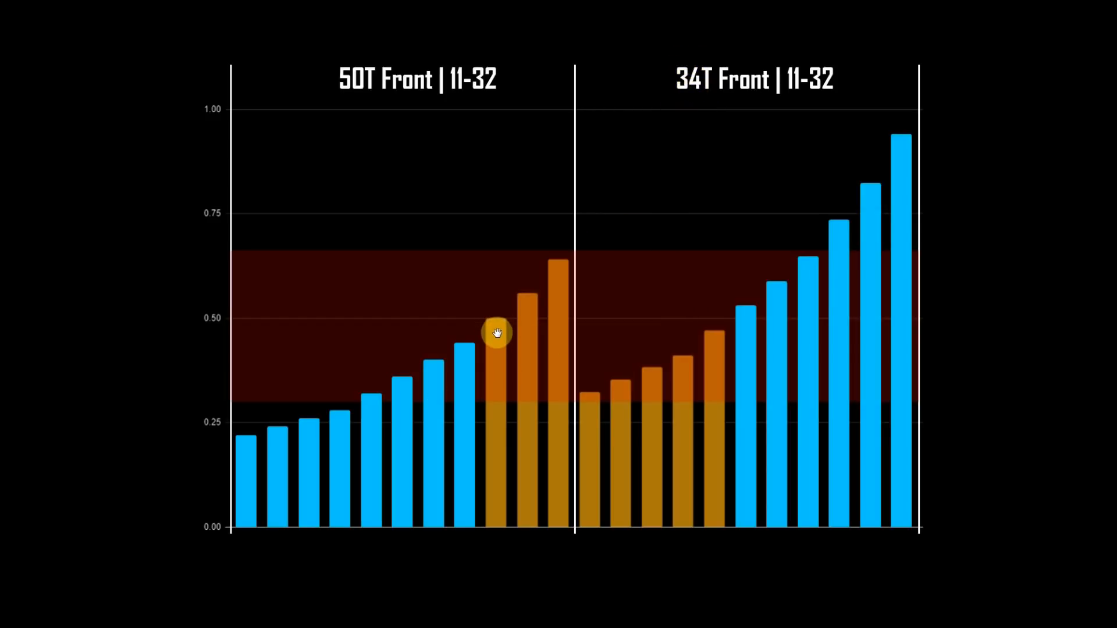
mouse_move(486, 327)
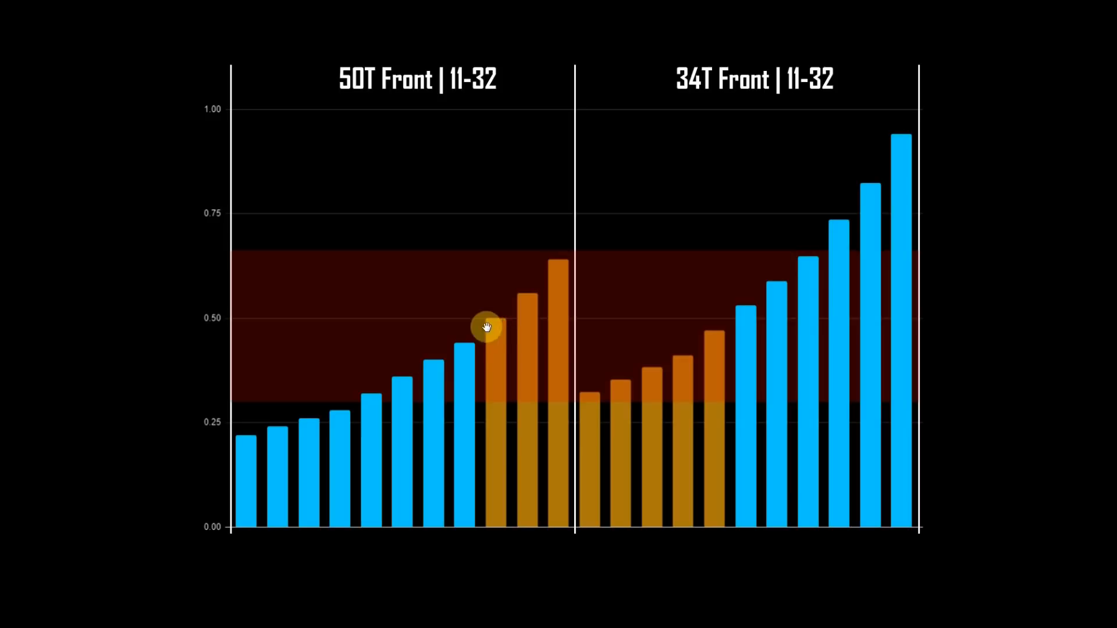
mouse_move(840, 229)
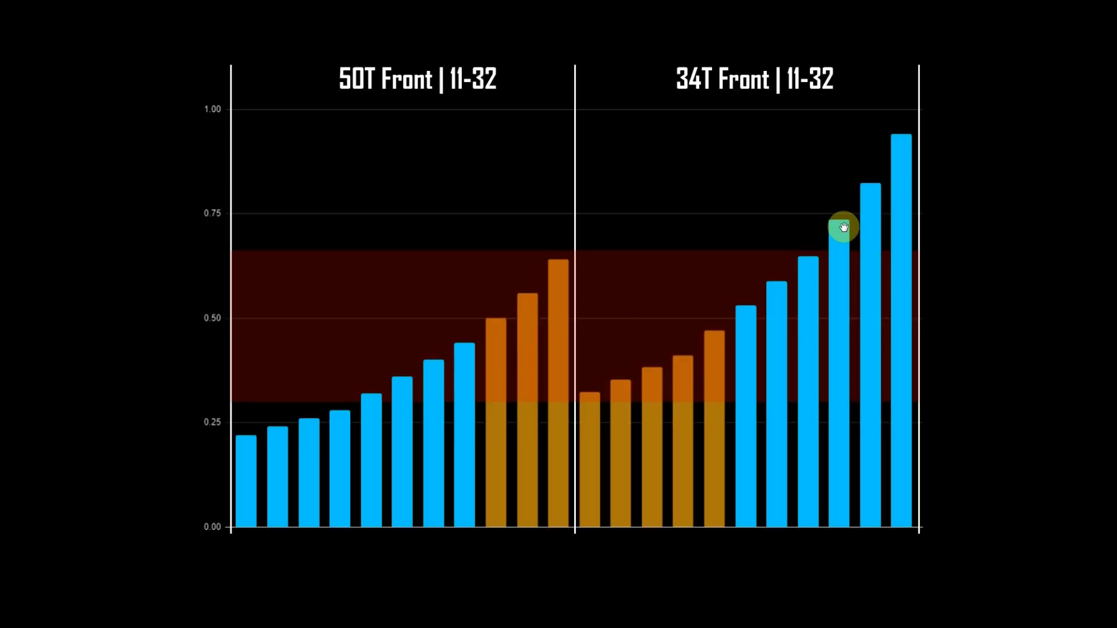
mouse_move(477, 321)
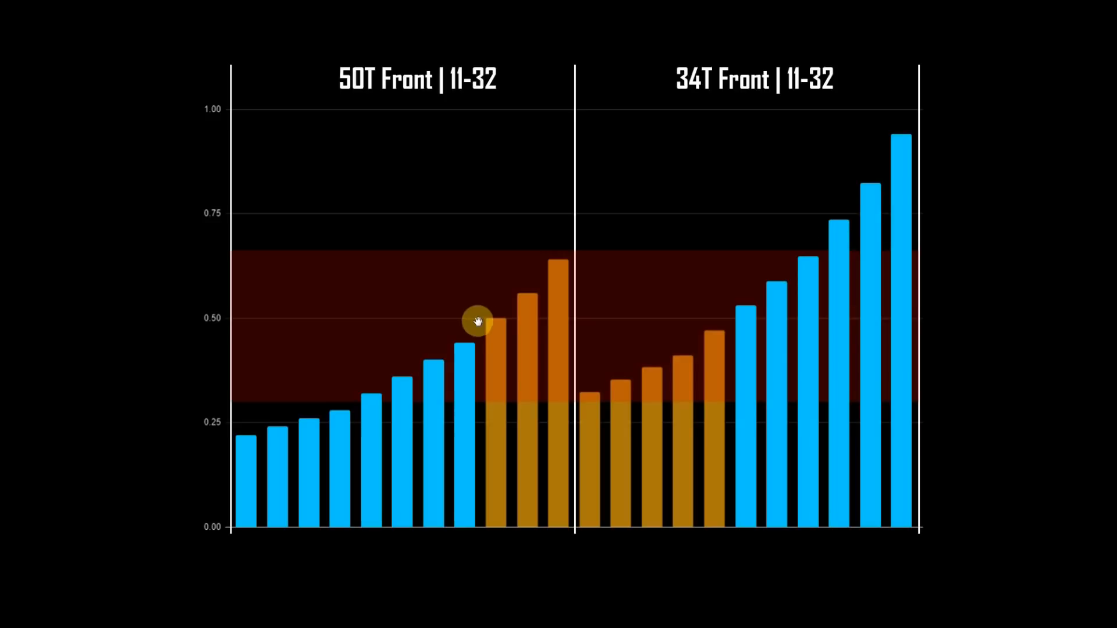
mouse_move(746, 315)
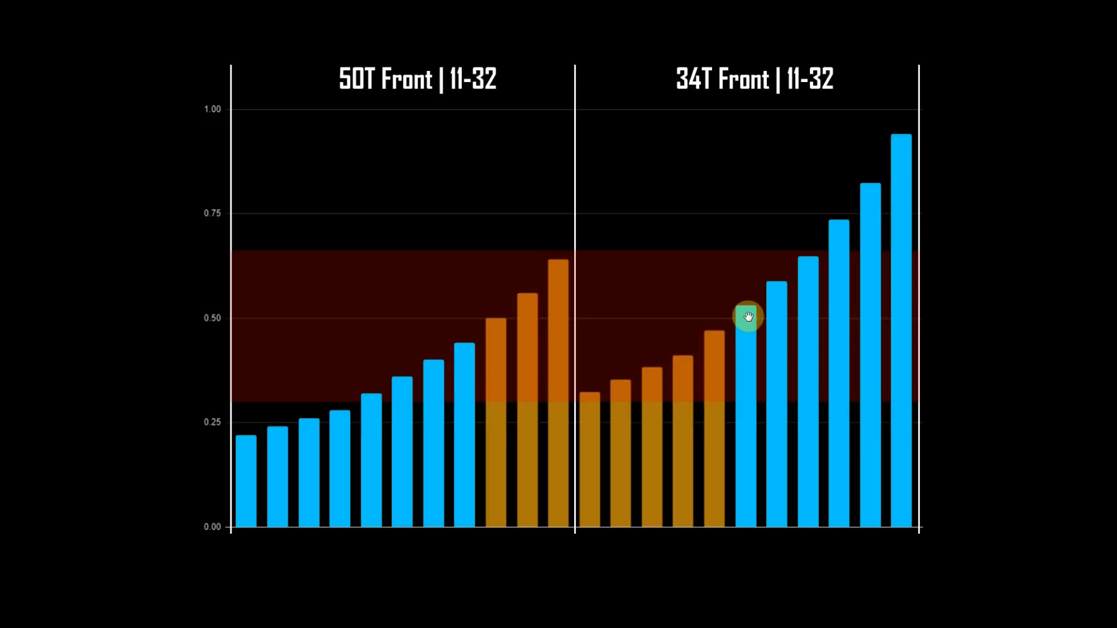
mouse_move(772, 298)
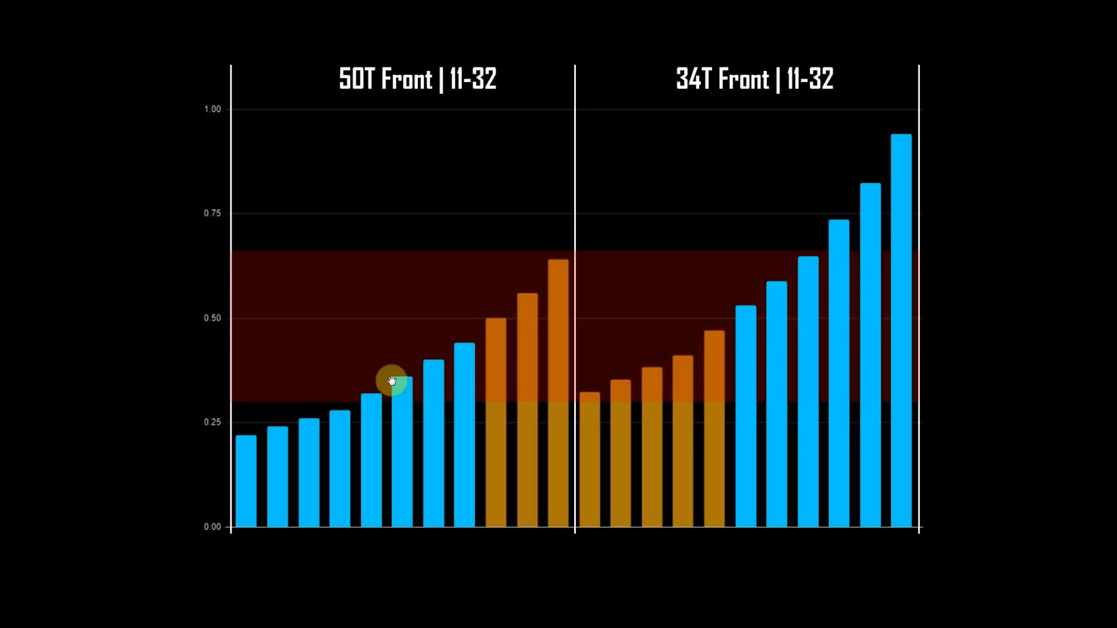
mouse_move(754, 302)
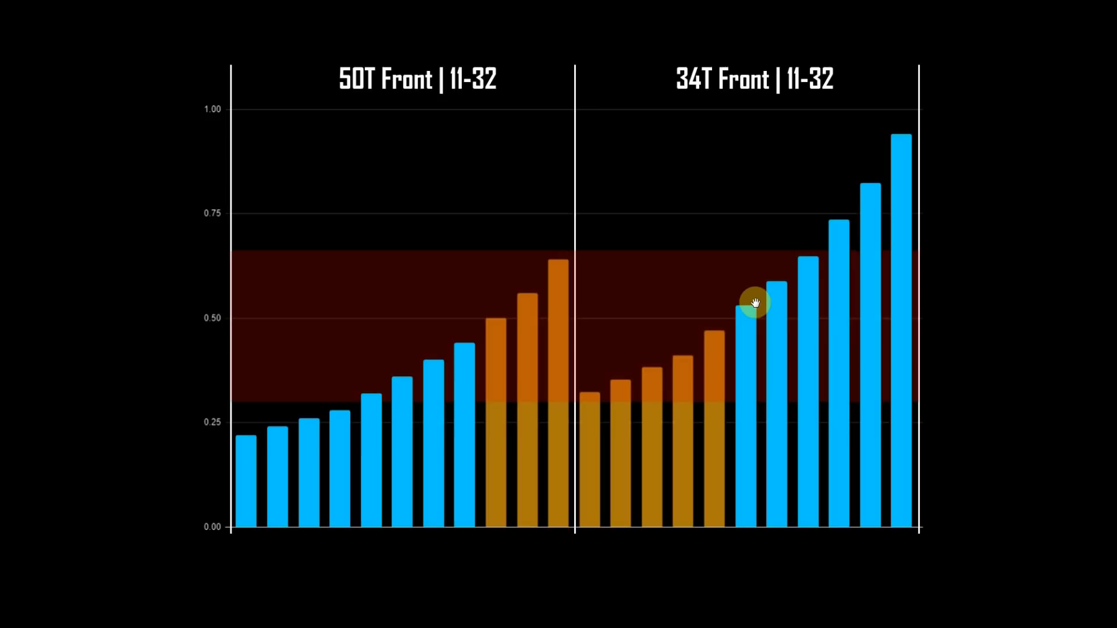
mouse_move(400, 279)
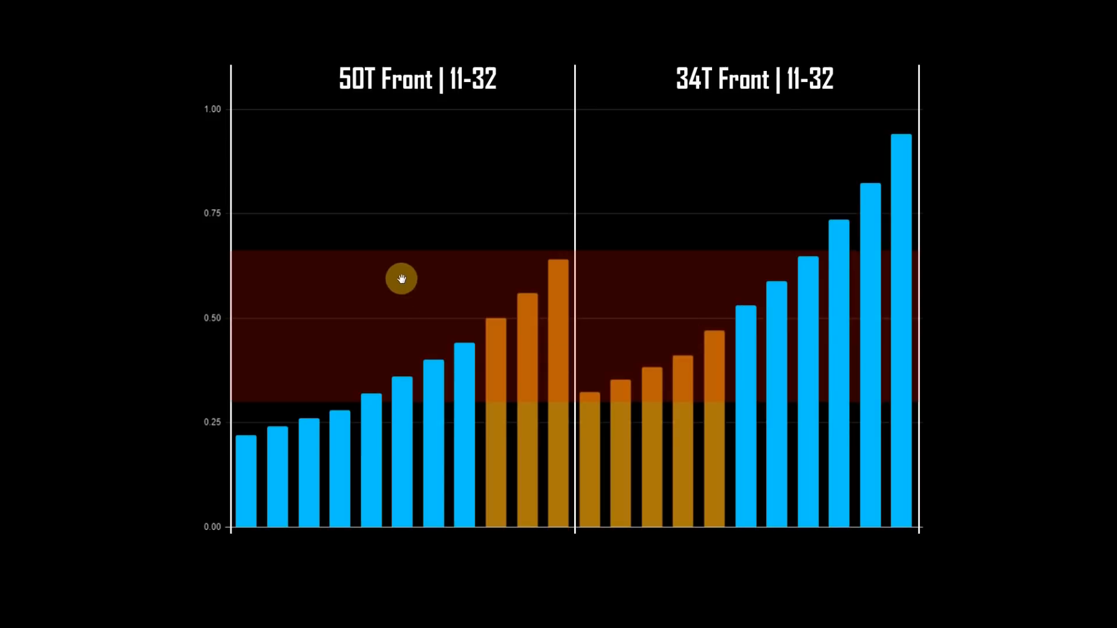
mouse_move(420, 266)
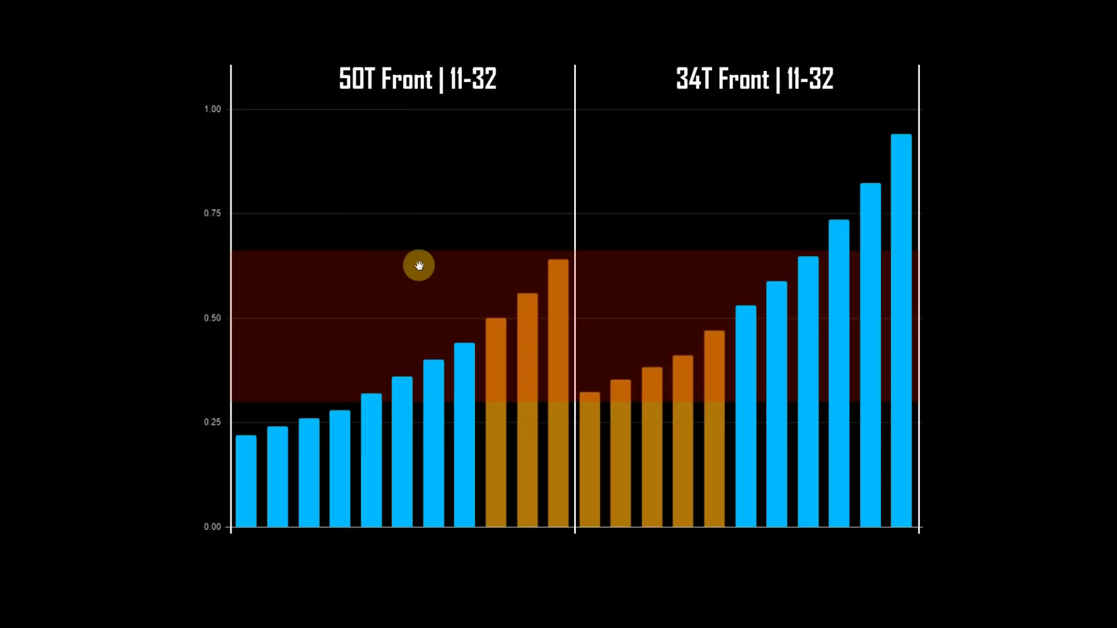
mouse_move(514, 181)
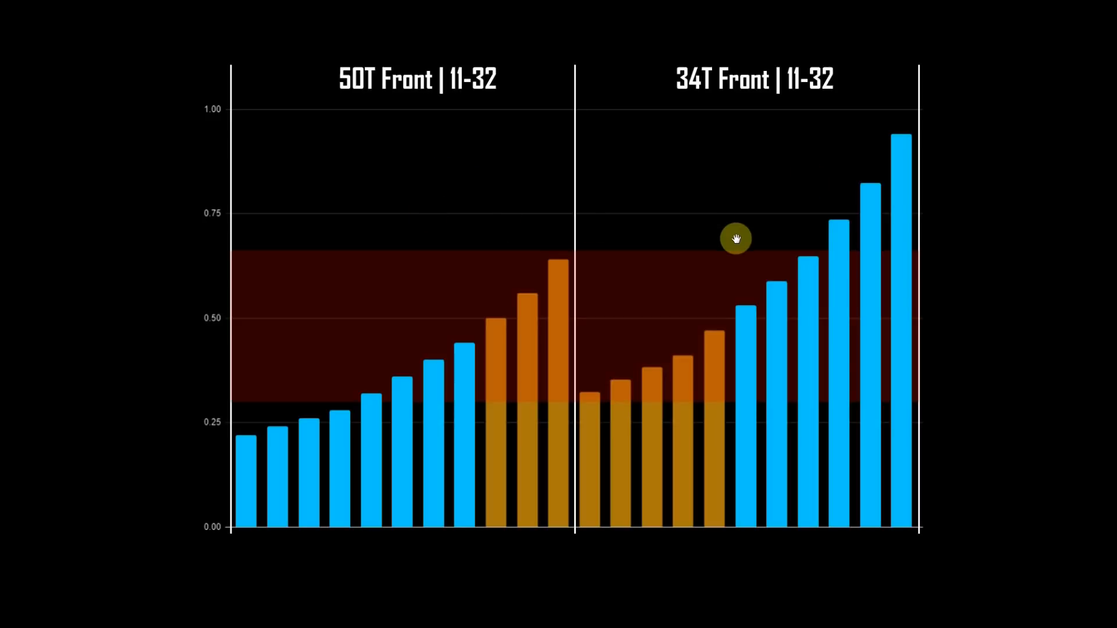
mouse_move(701, 241)
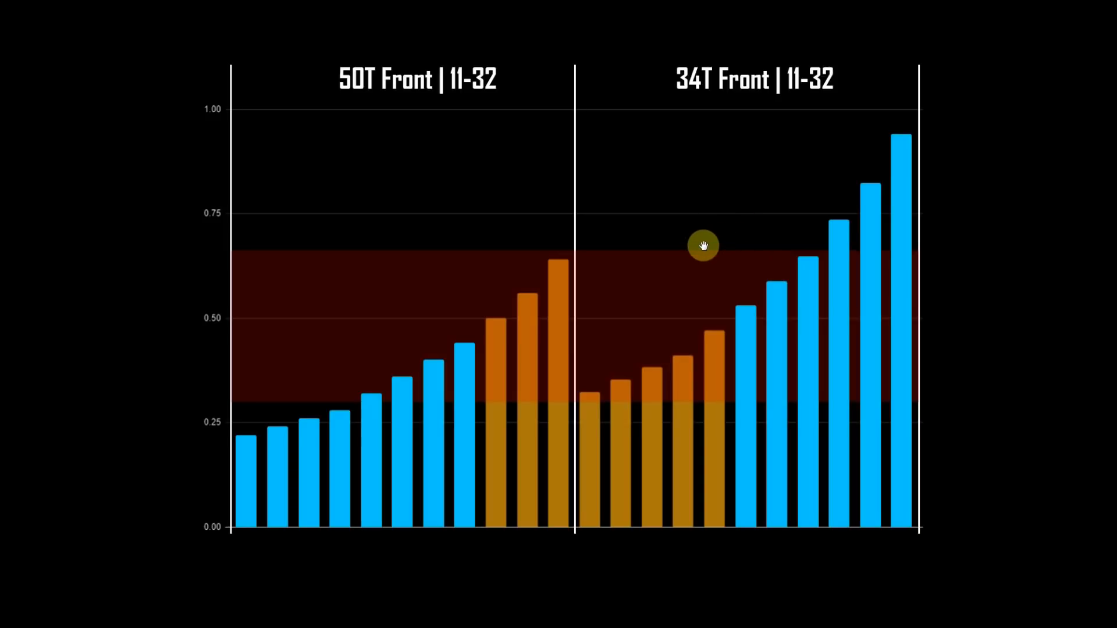
mouse_move(536, 224)
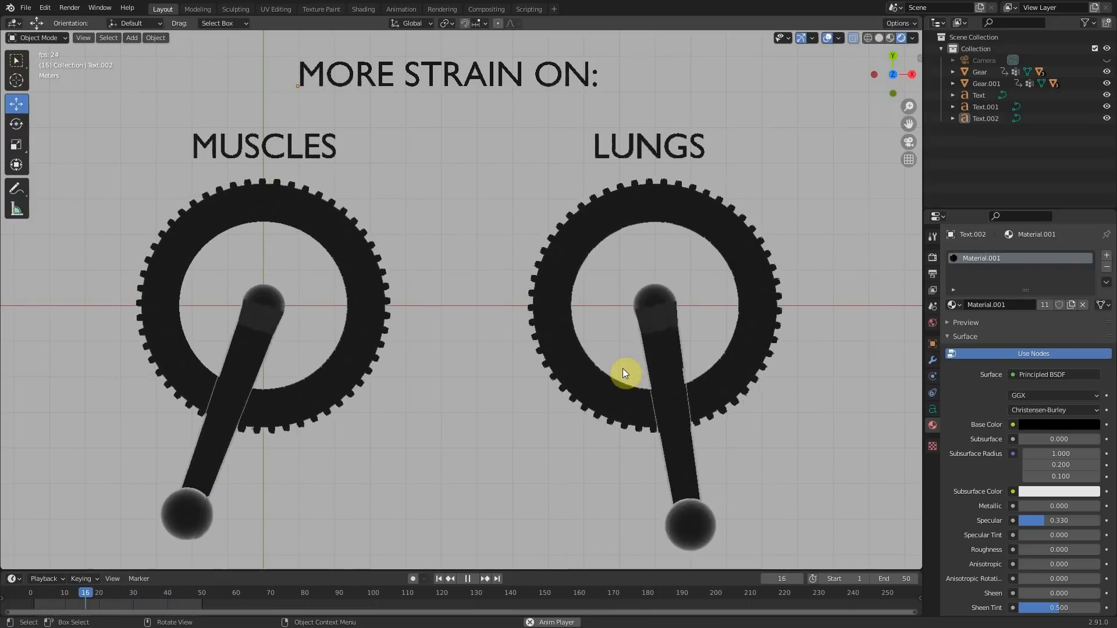
click(467, 578)
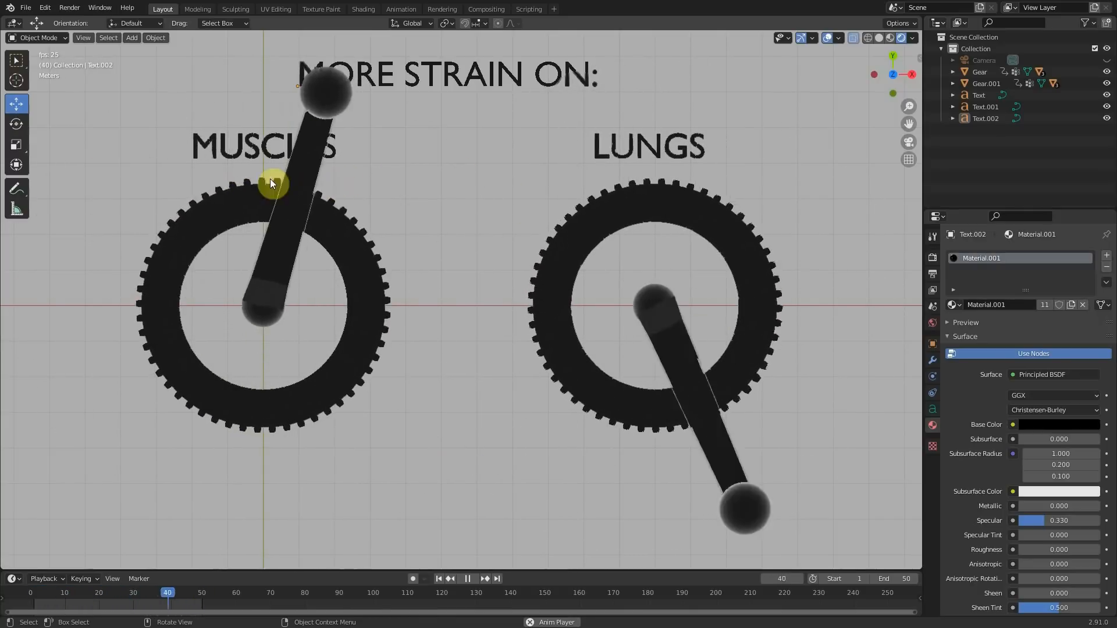
click(54, 592)
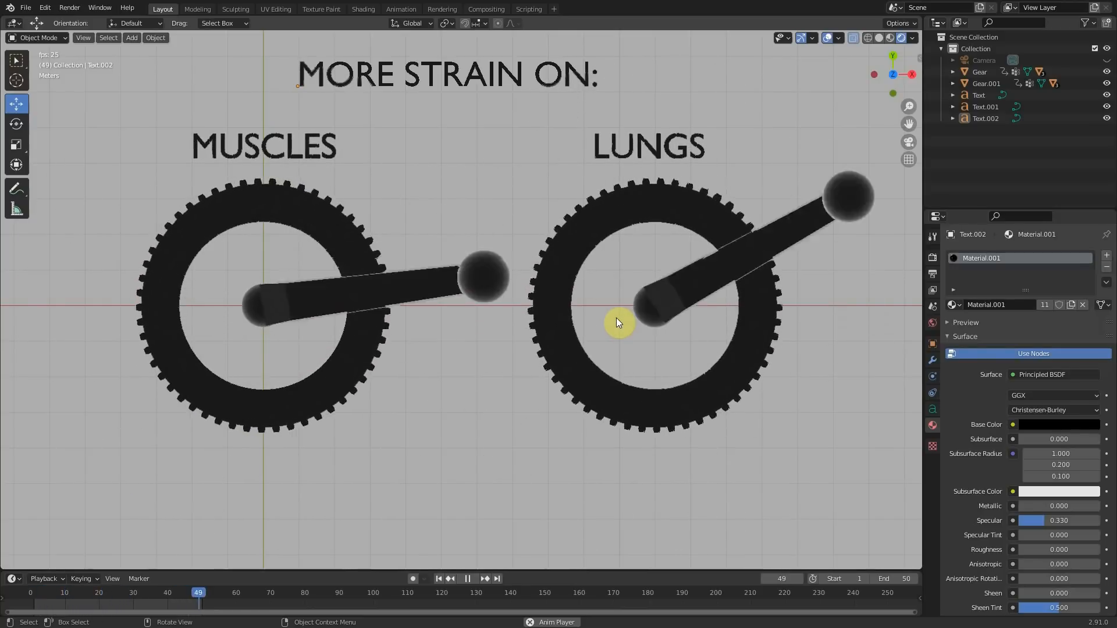
click(44, 592)
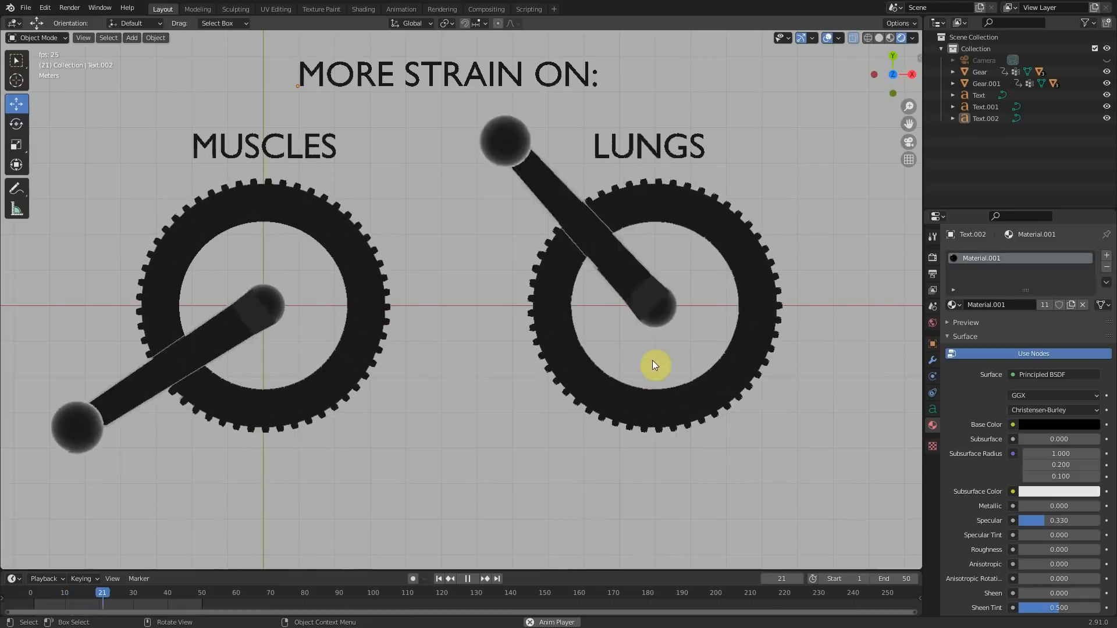
click(44, 592)
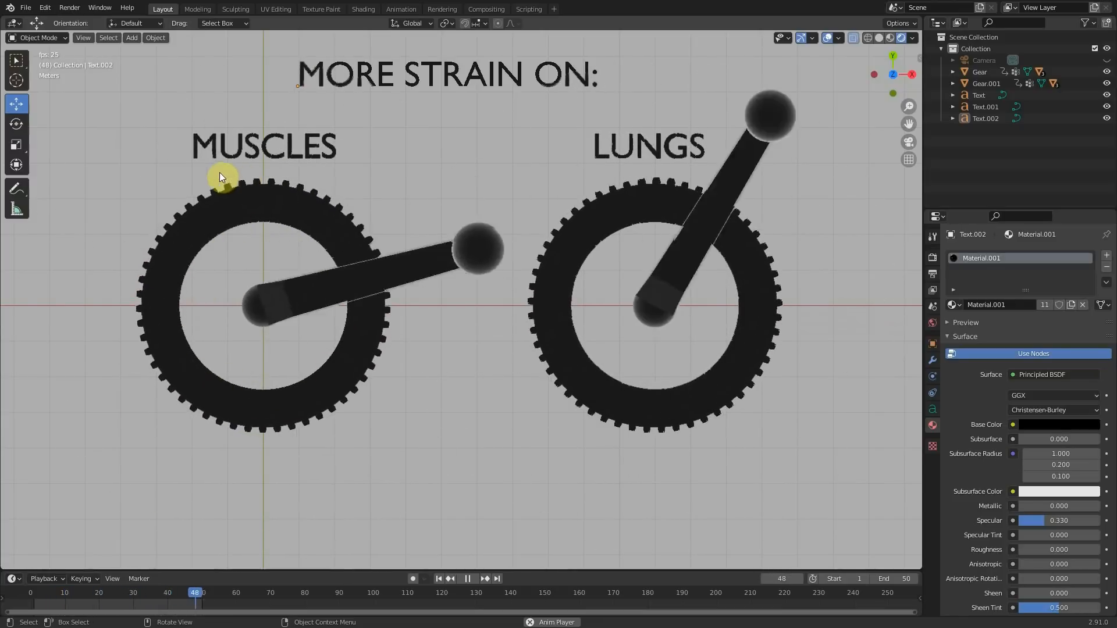
click(63, 592)
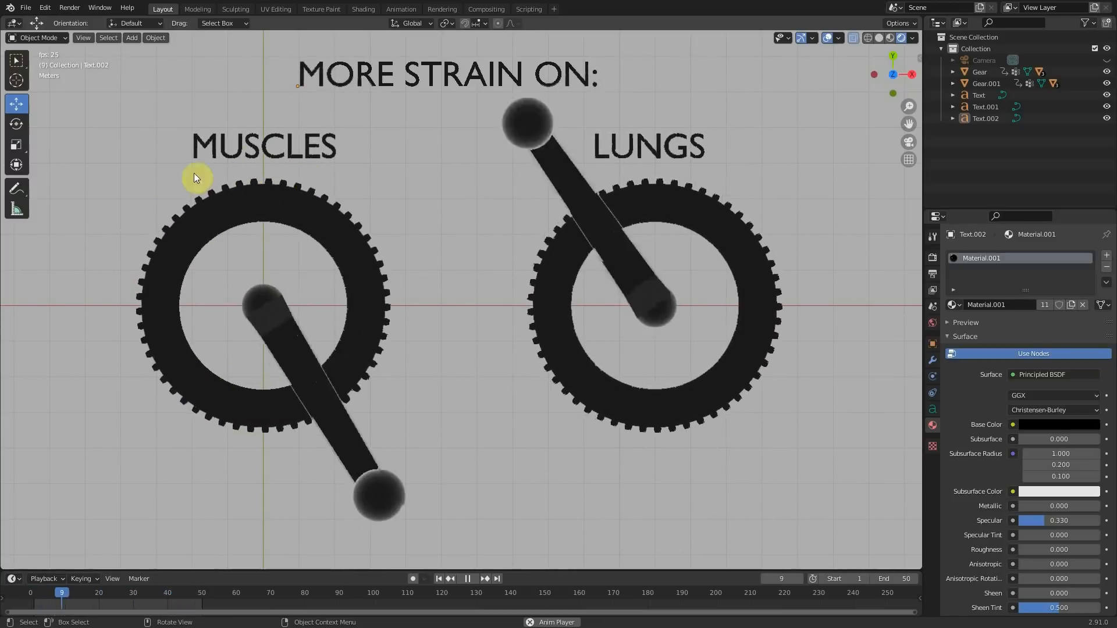